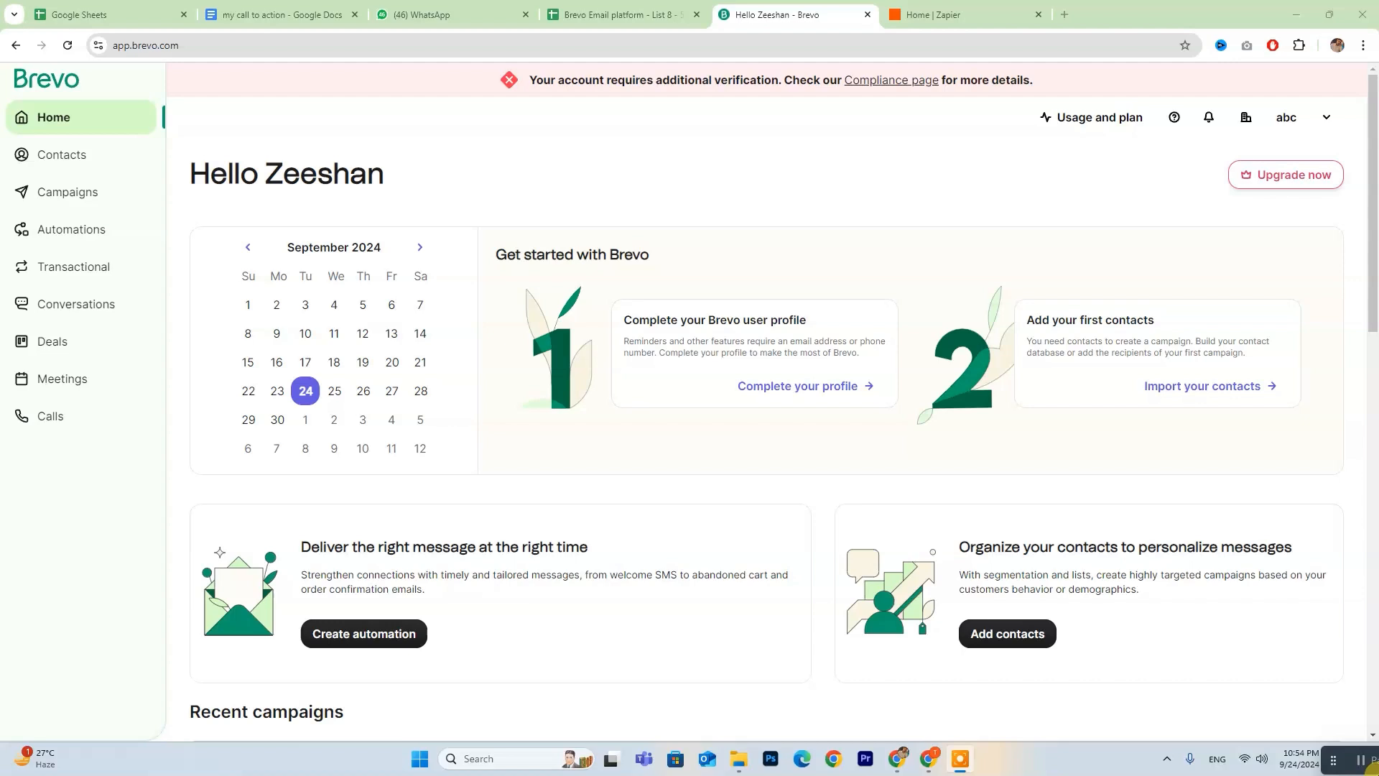
Step: Switch from the Brevo dashboard to the Zapier home page and show its create options
click(959, 15)
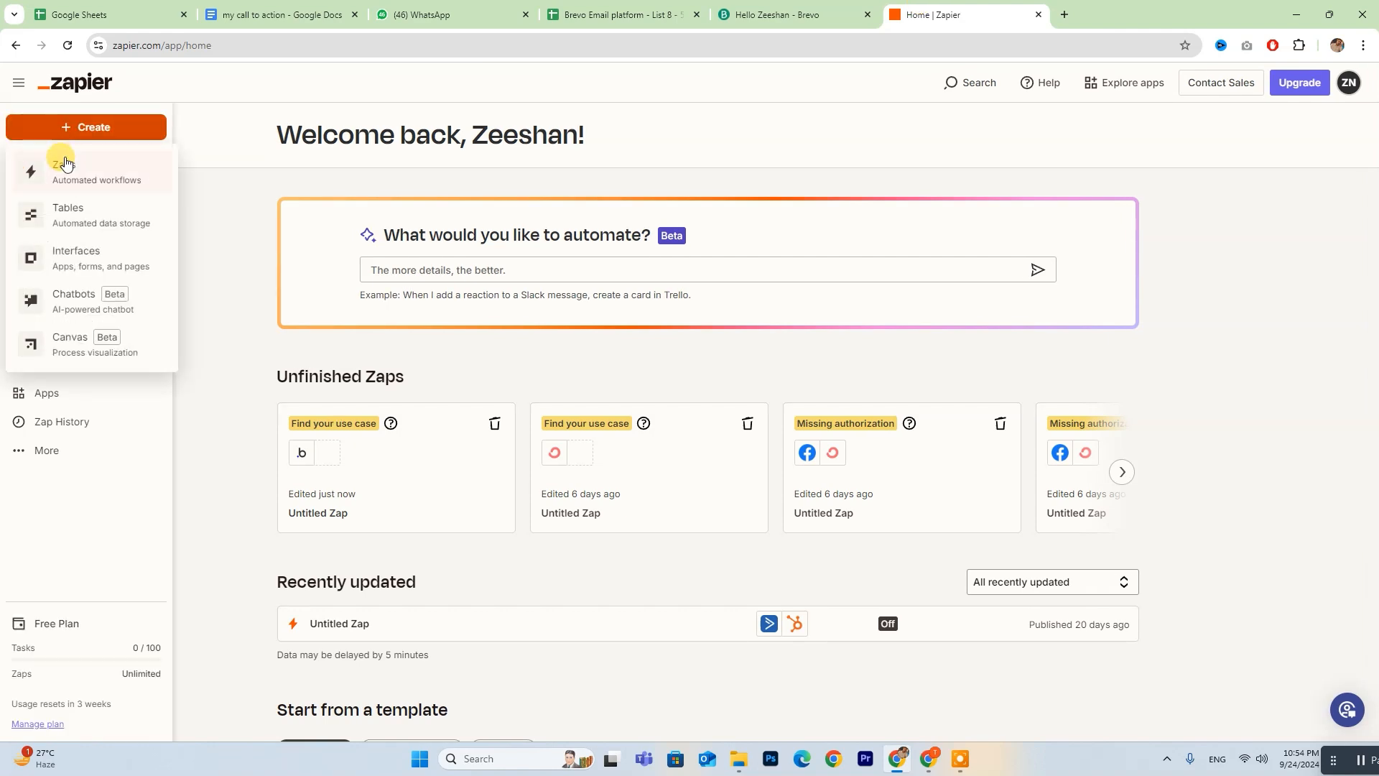
Step: Create a new untitled draft Zap with empty trigger and action steps
click(97, 172)
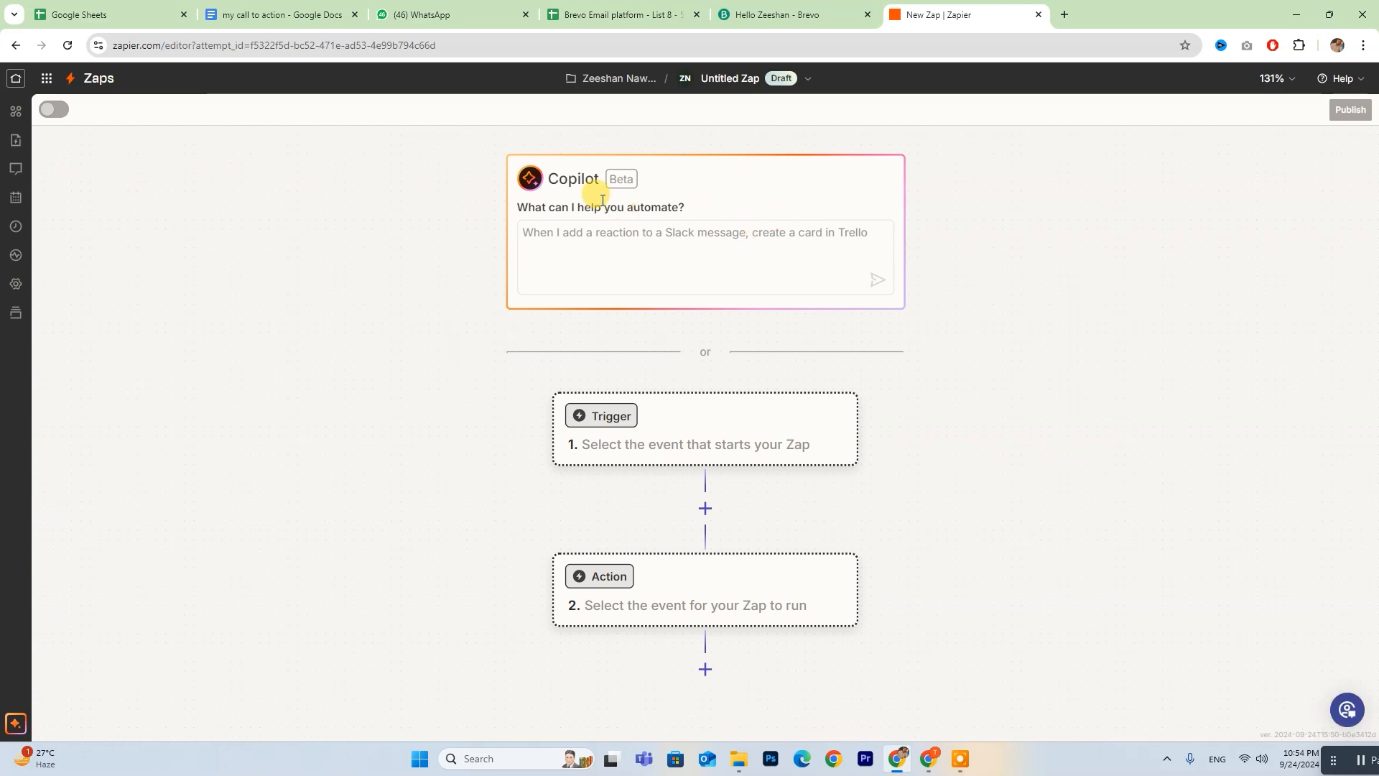
double_click(573, 179)
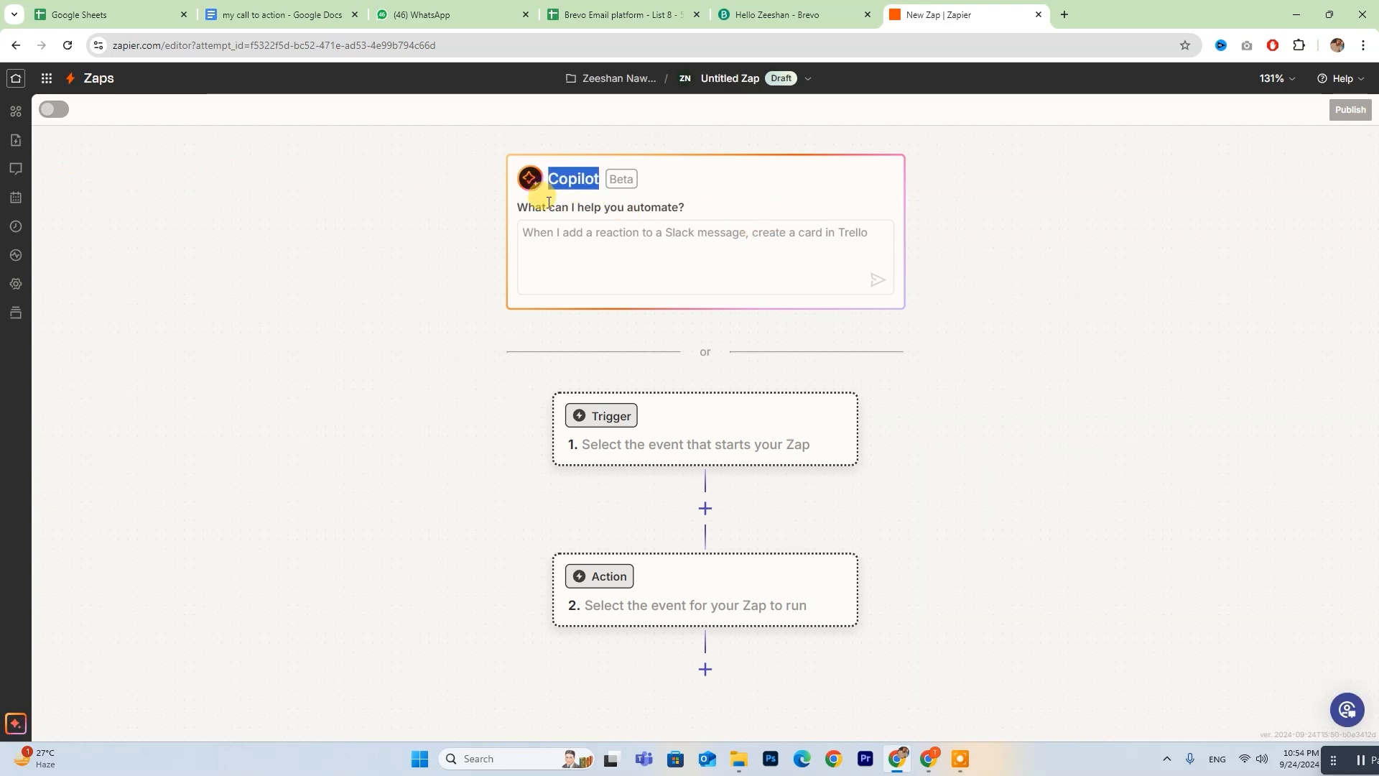
click(642, 258)
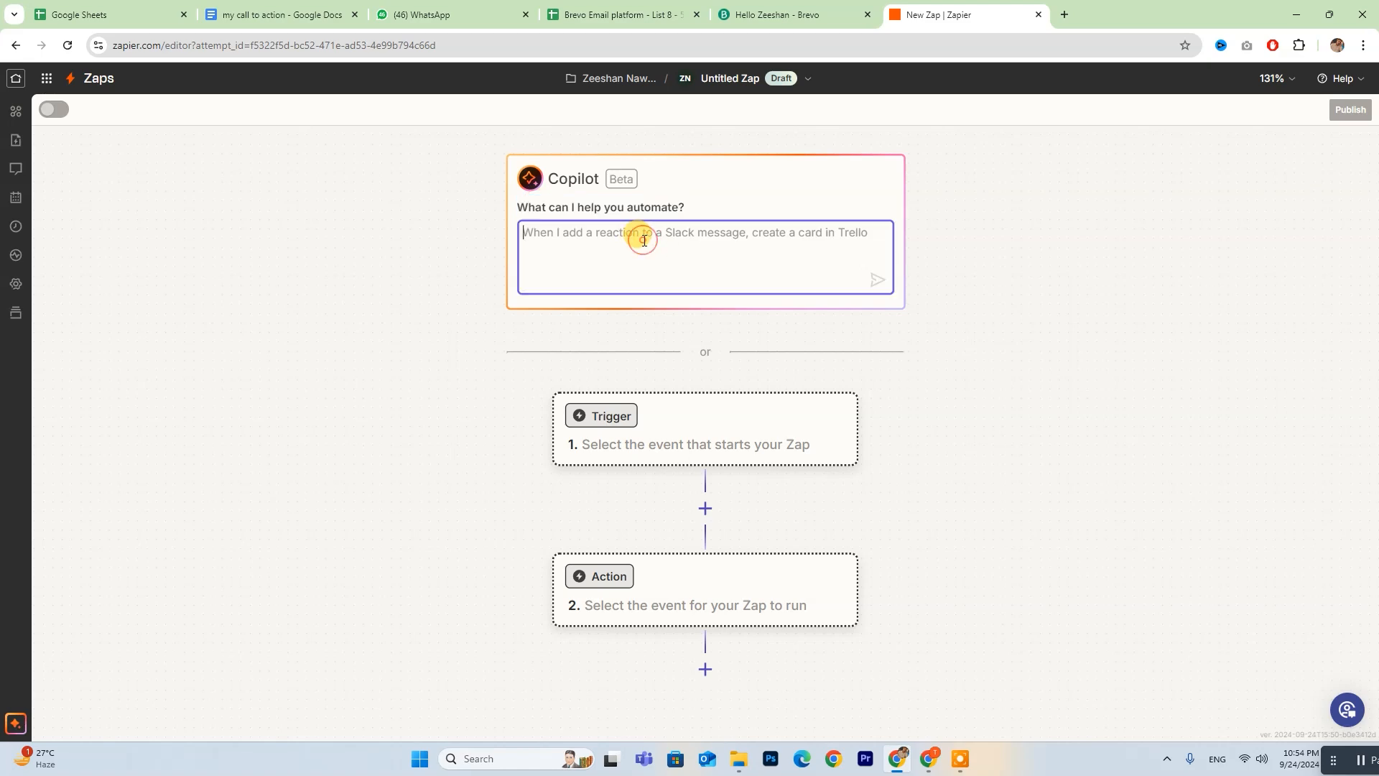
mouse_move(647, 449)
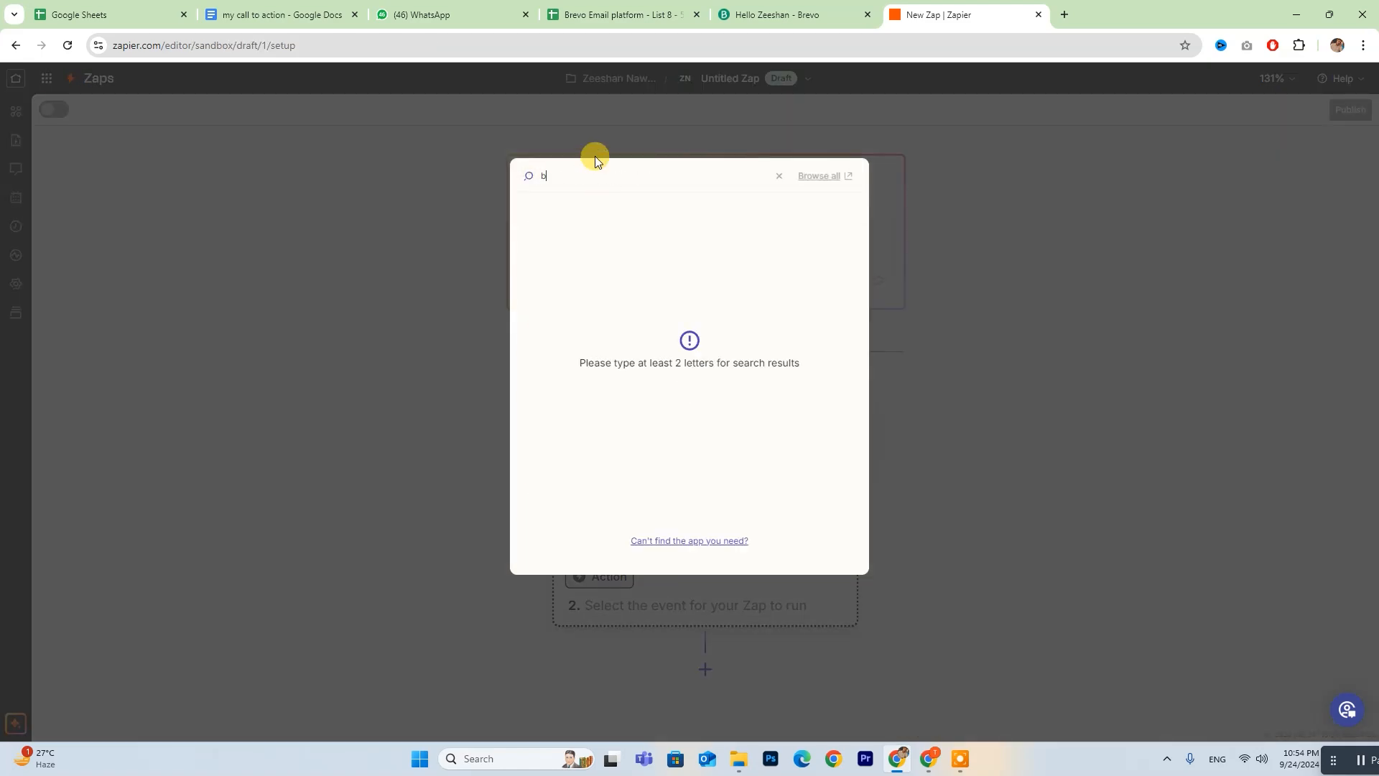
Step: Make Bubble the trigger app and Brevo the action app
text(ub)
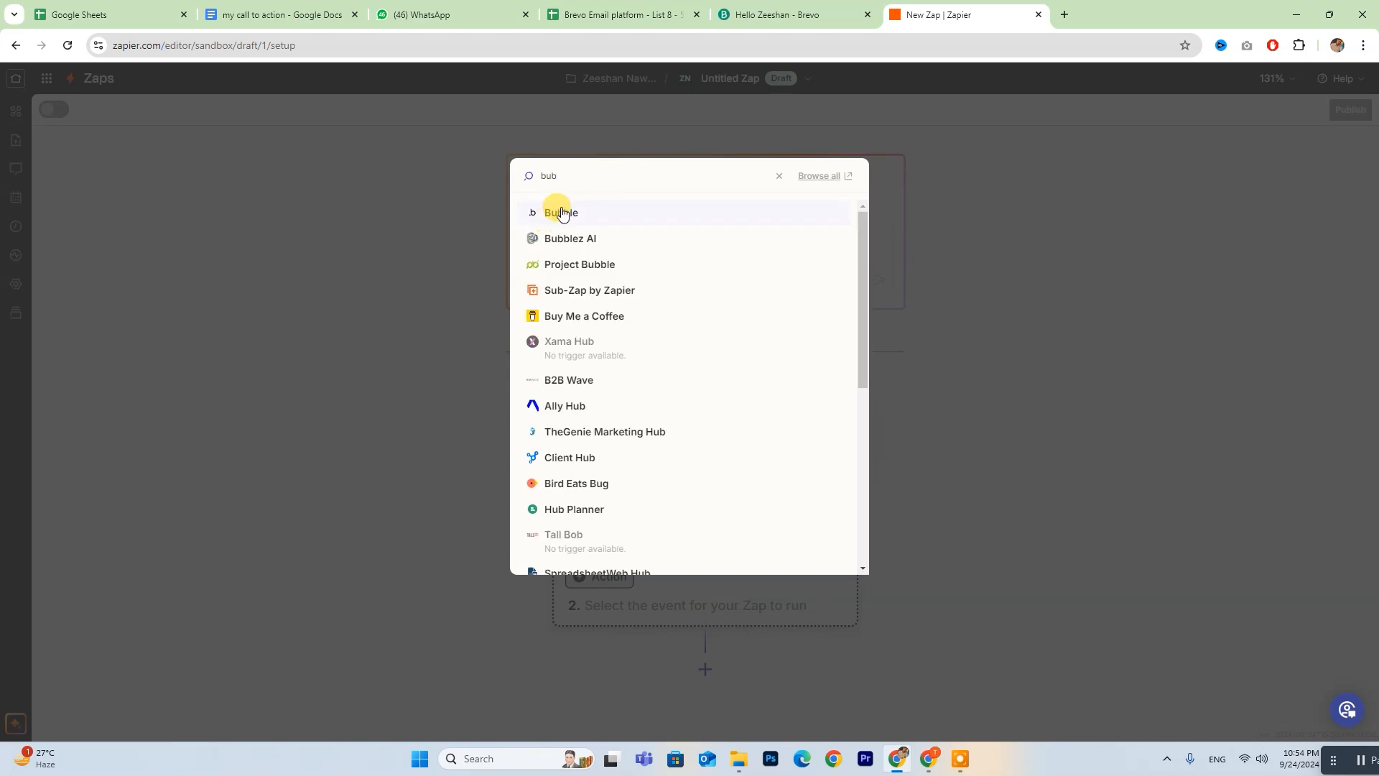
click(562, 212)
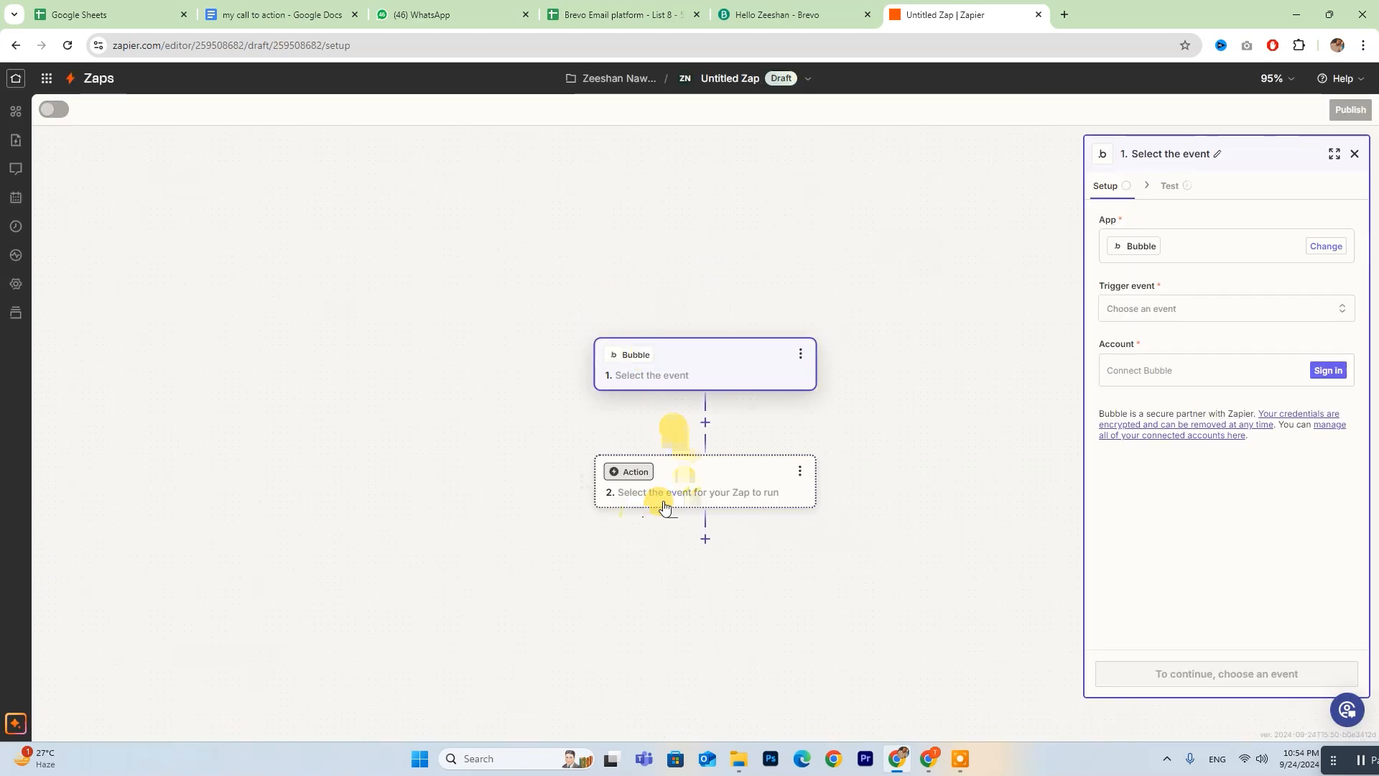
click(704, 492)
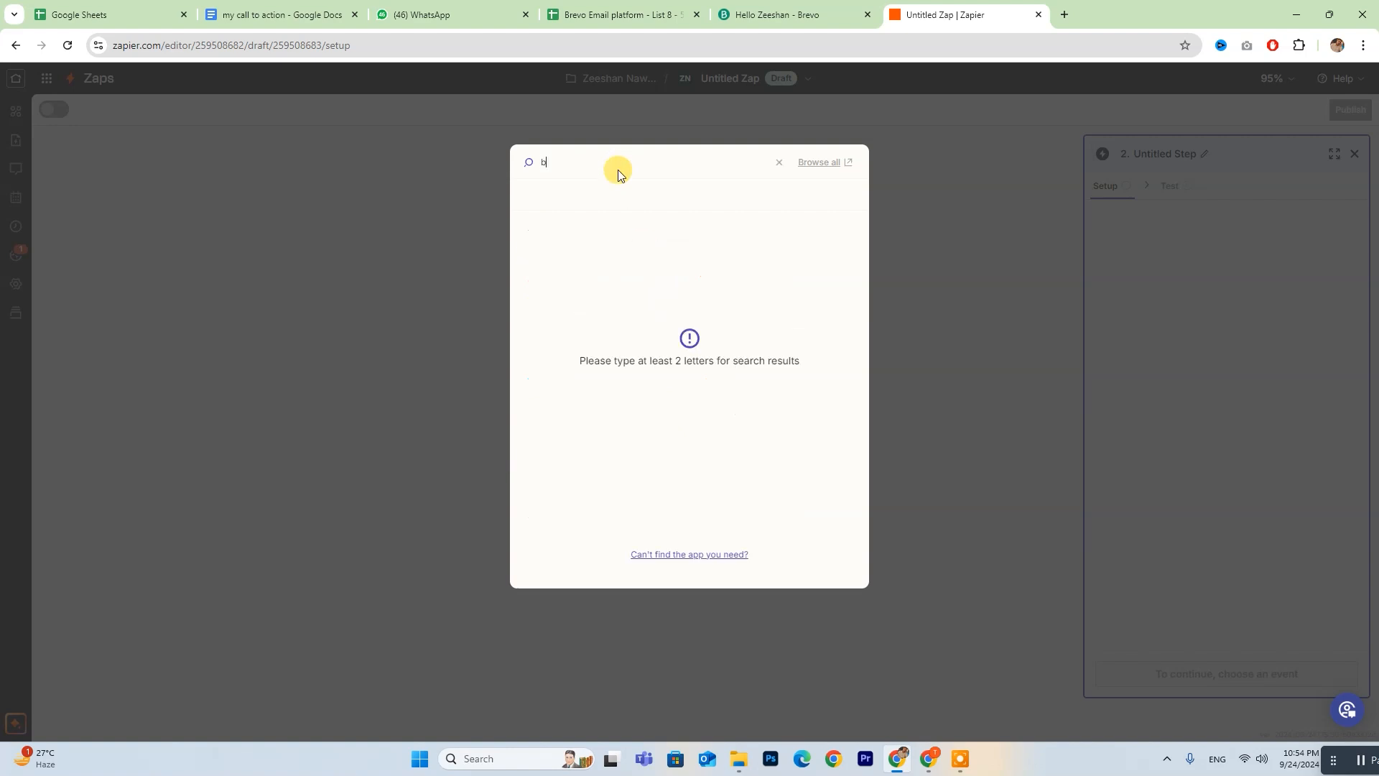
text(re)
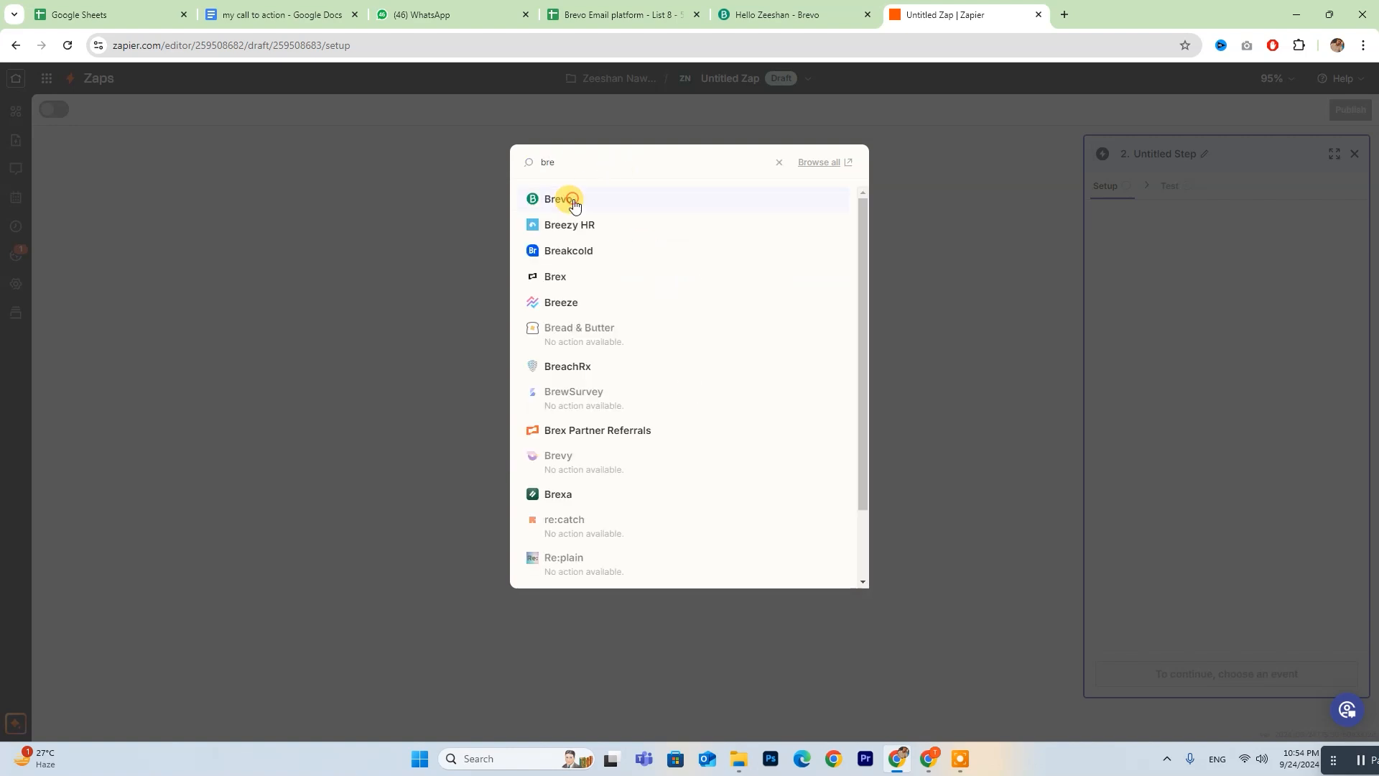
click(563, 199)
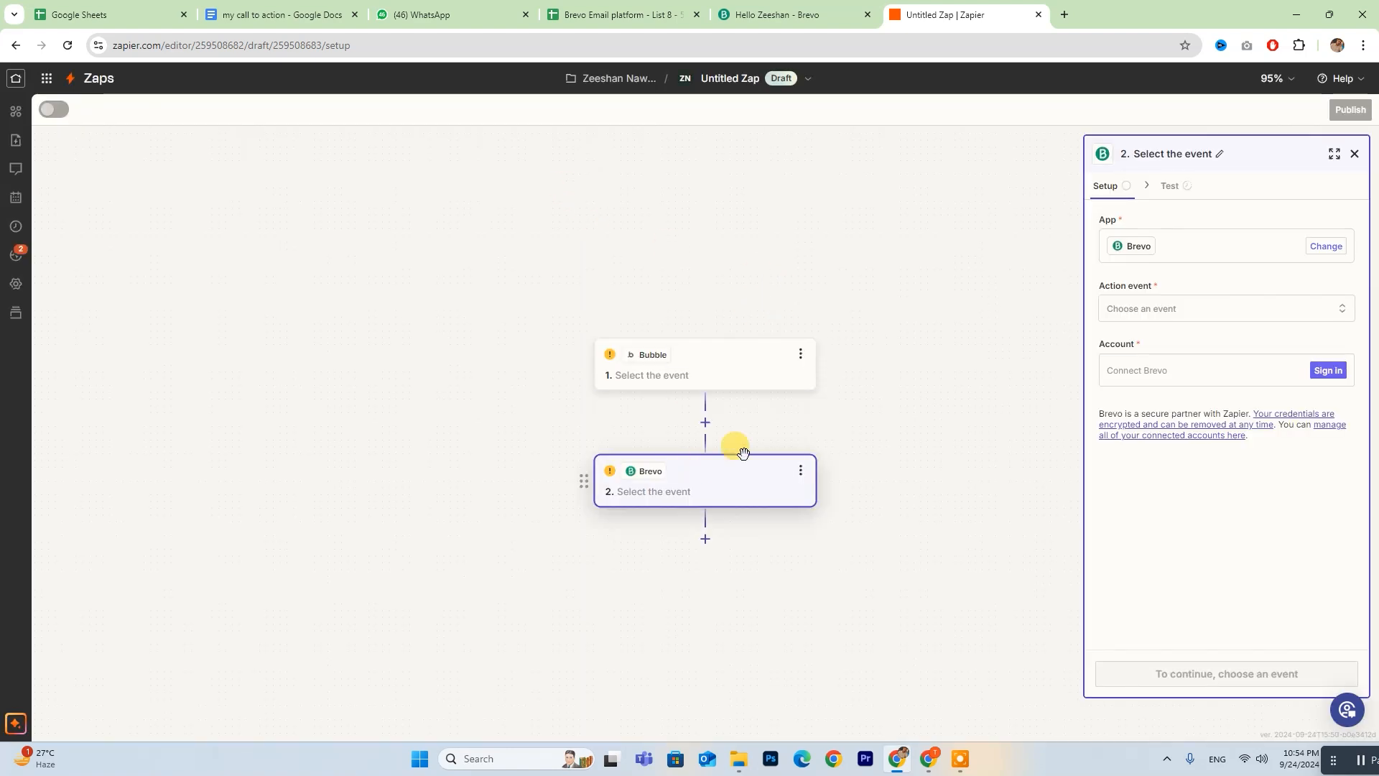
Step: Set Brevo's action event to Add or Update Contact
click(1223, 309)
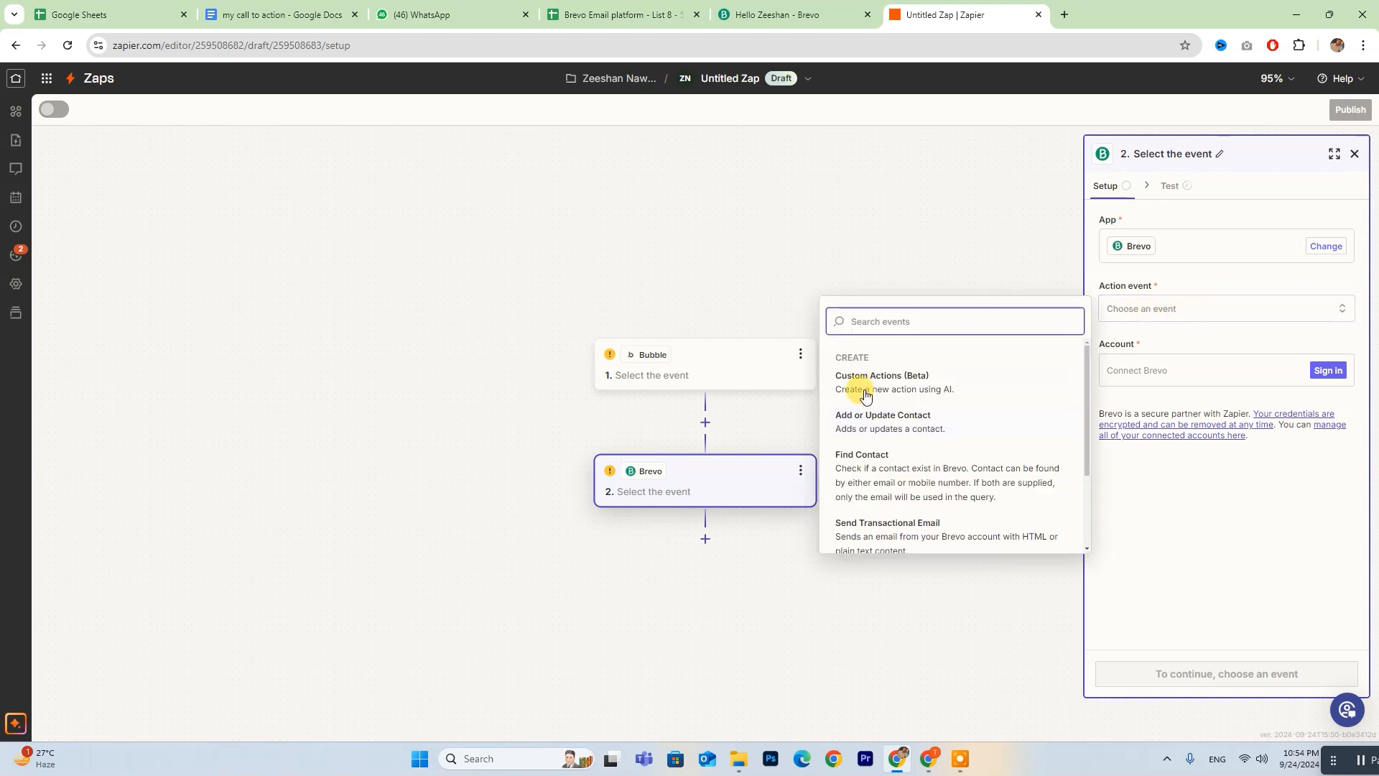
click(883, 420)
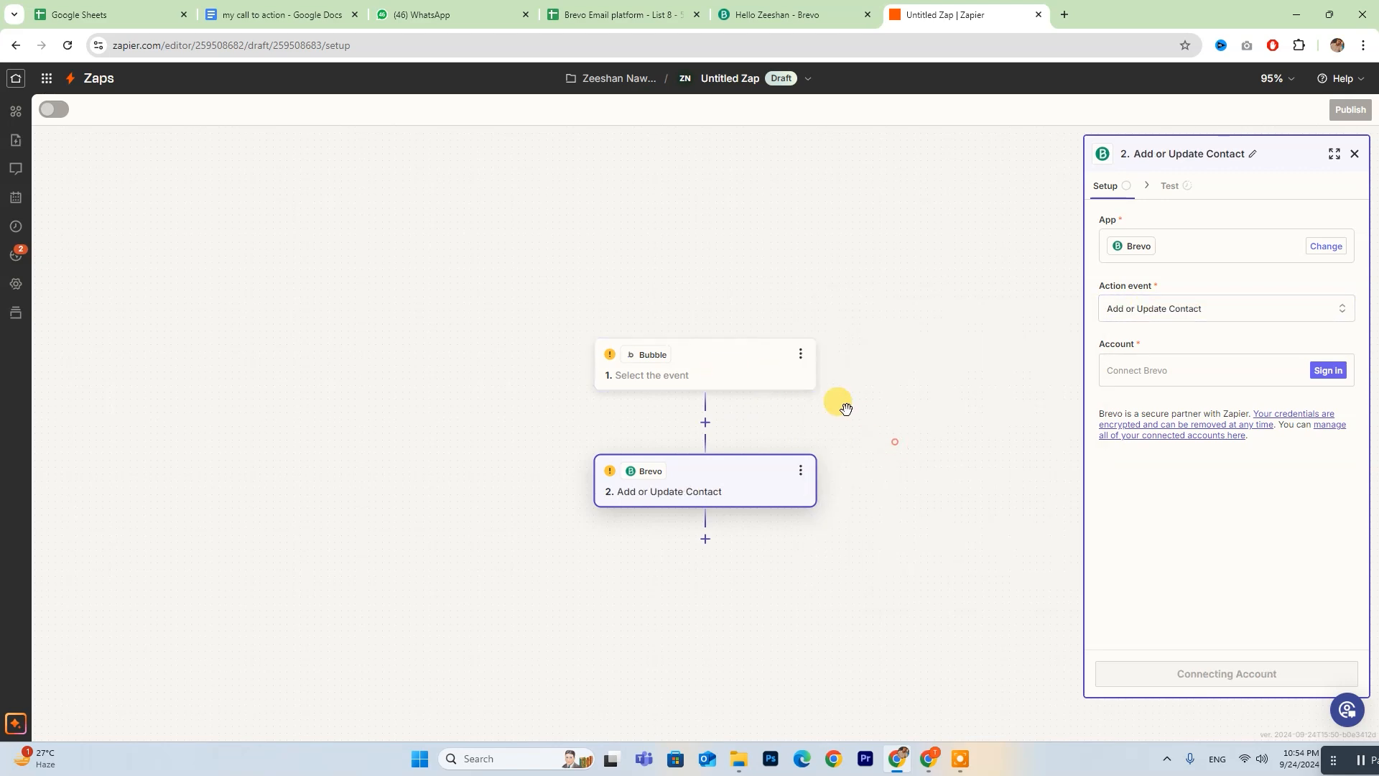
click(704, 364)
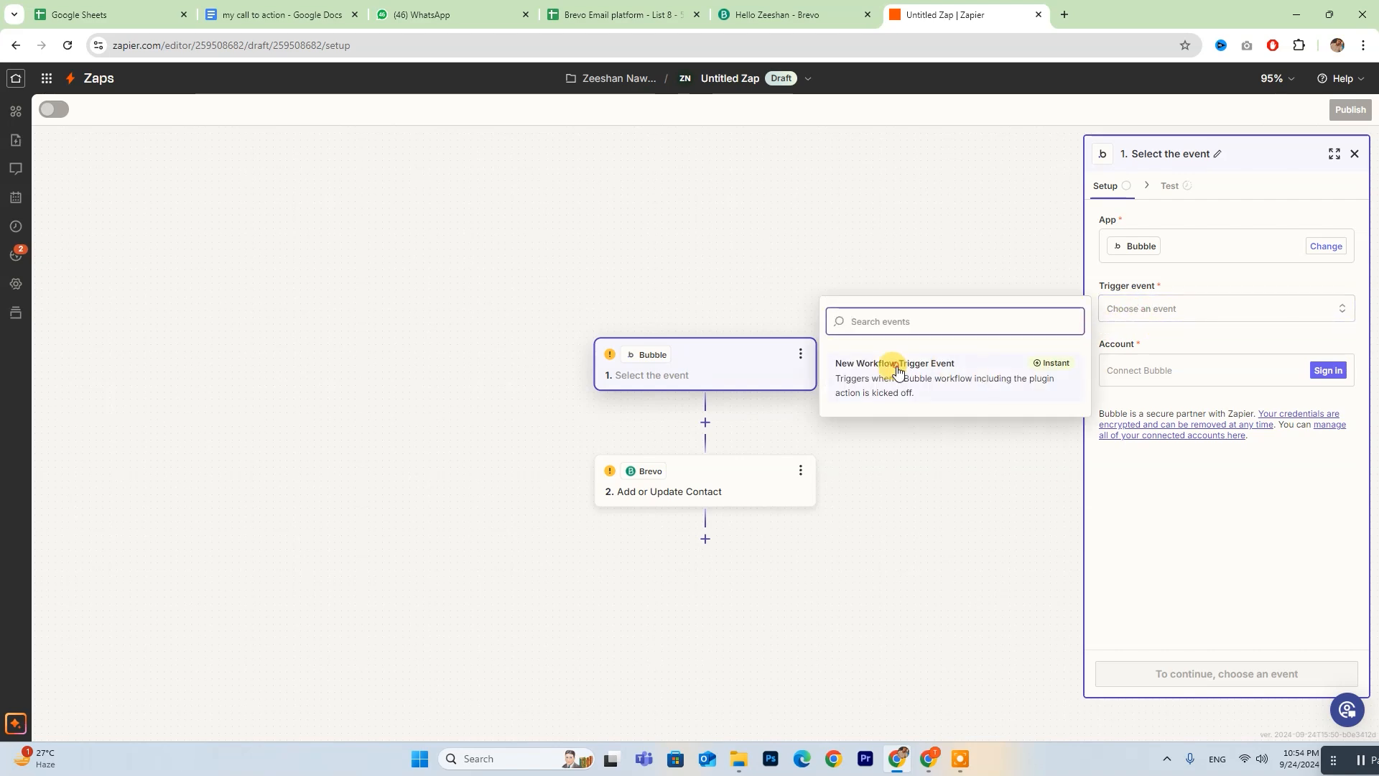
Step: Set the Bubble trigger to New Workflow Trigger Event and begin signing in to Brevo
click(896, 363)
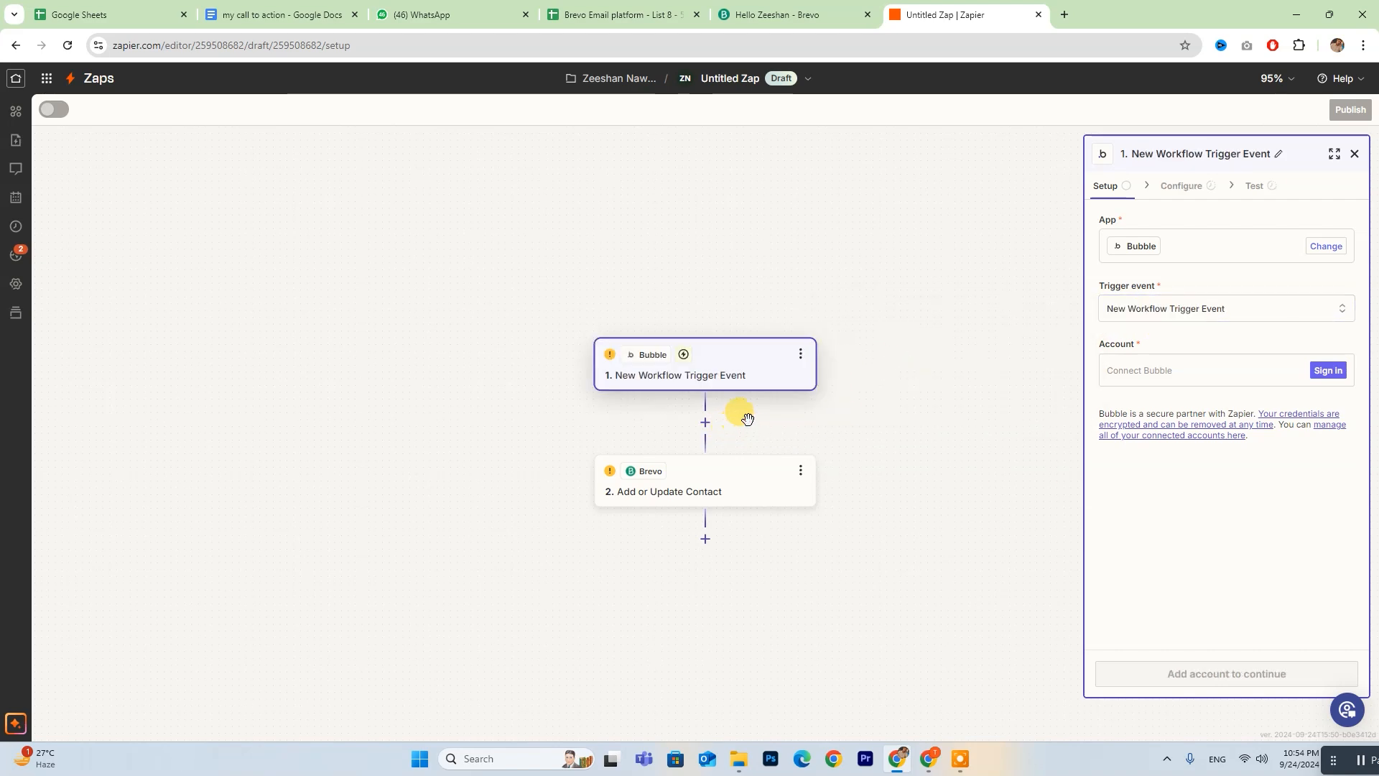
click(704, 490)
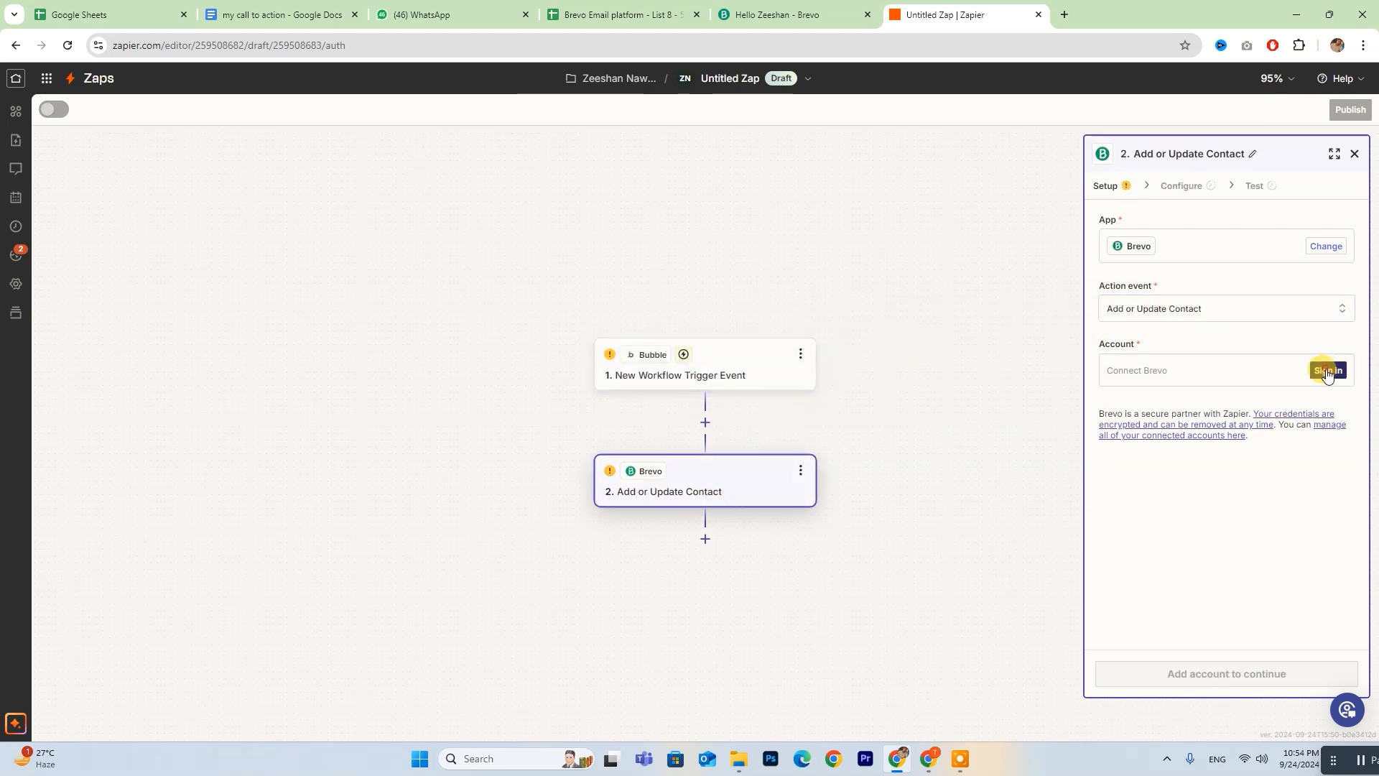
click(1327, 370)
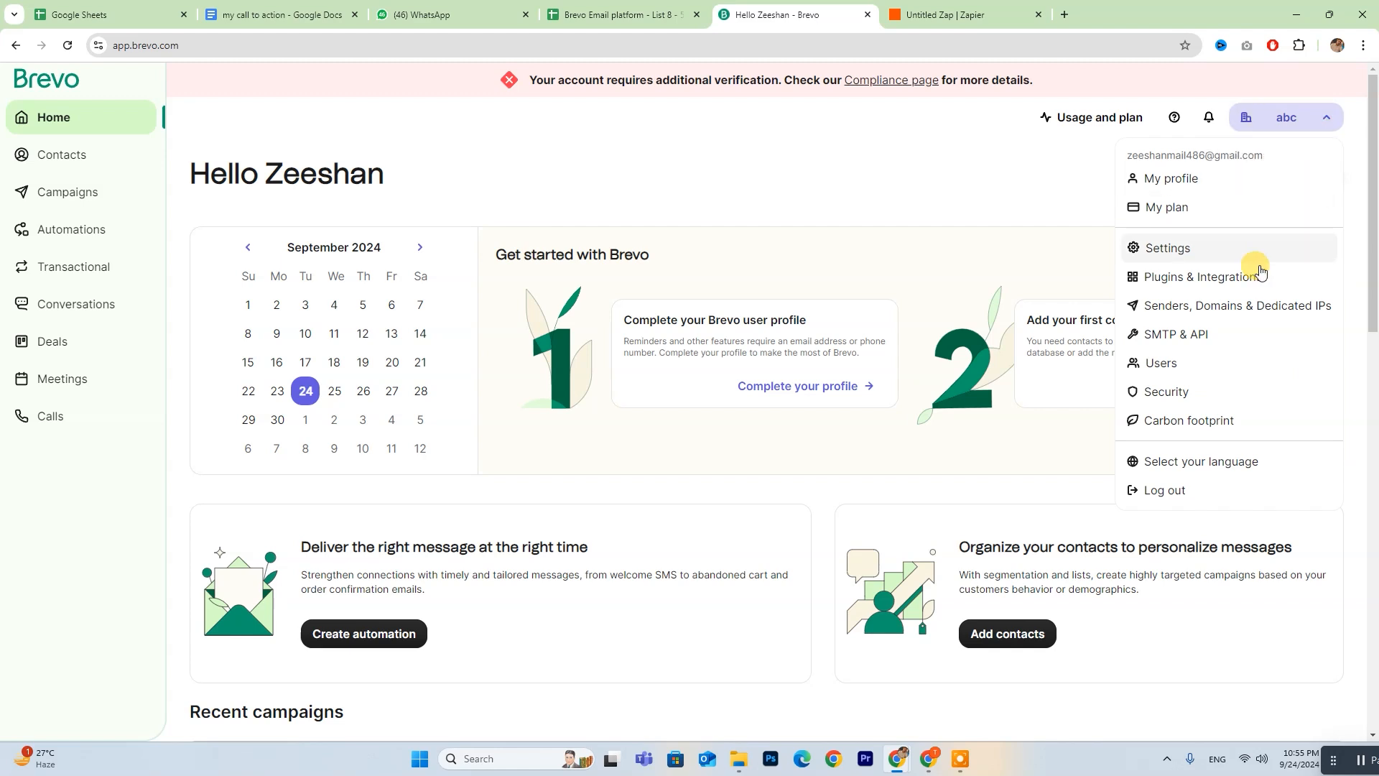
Step: Open Brevo's SMTP & API page, API Keys tab, and the Generate a new API Key dialog
click(1176, 334)
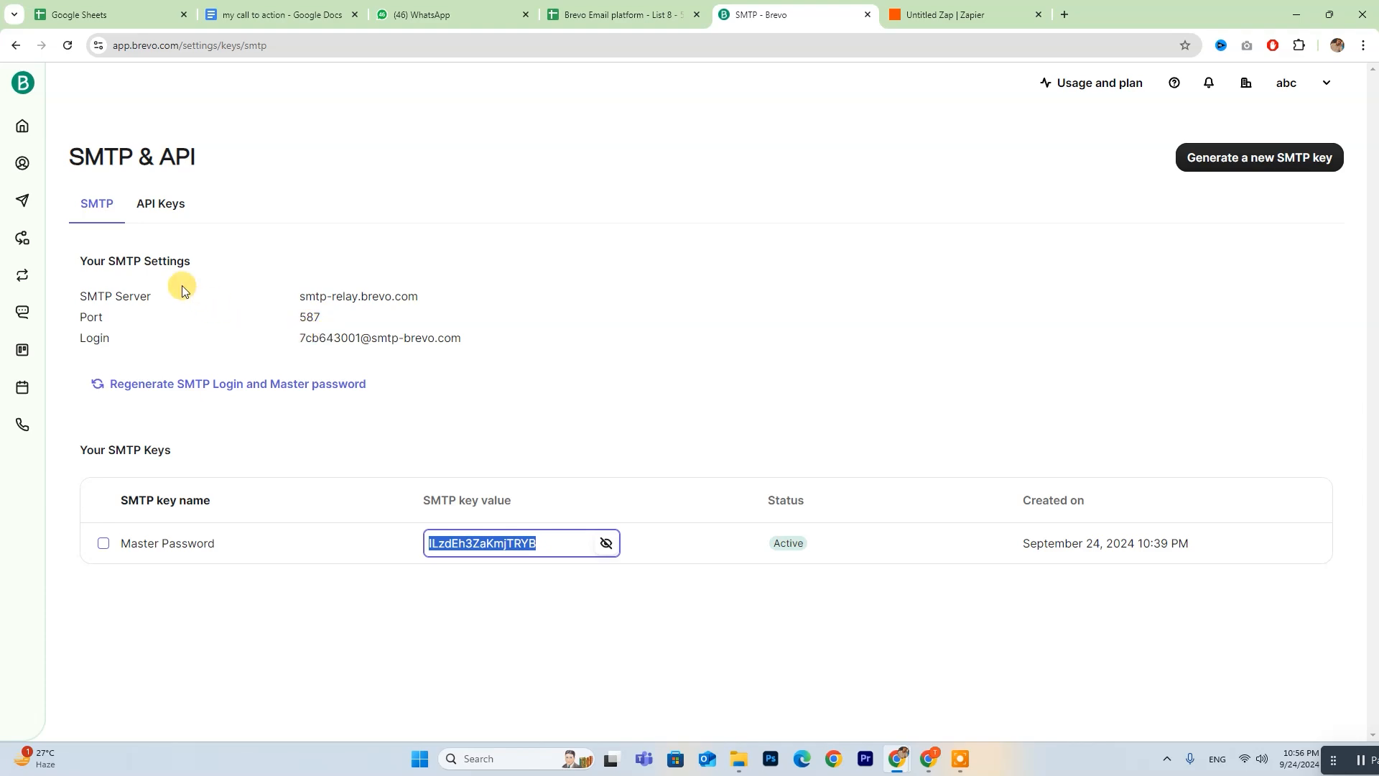
click(160, 203)
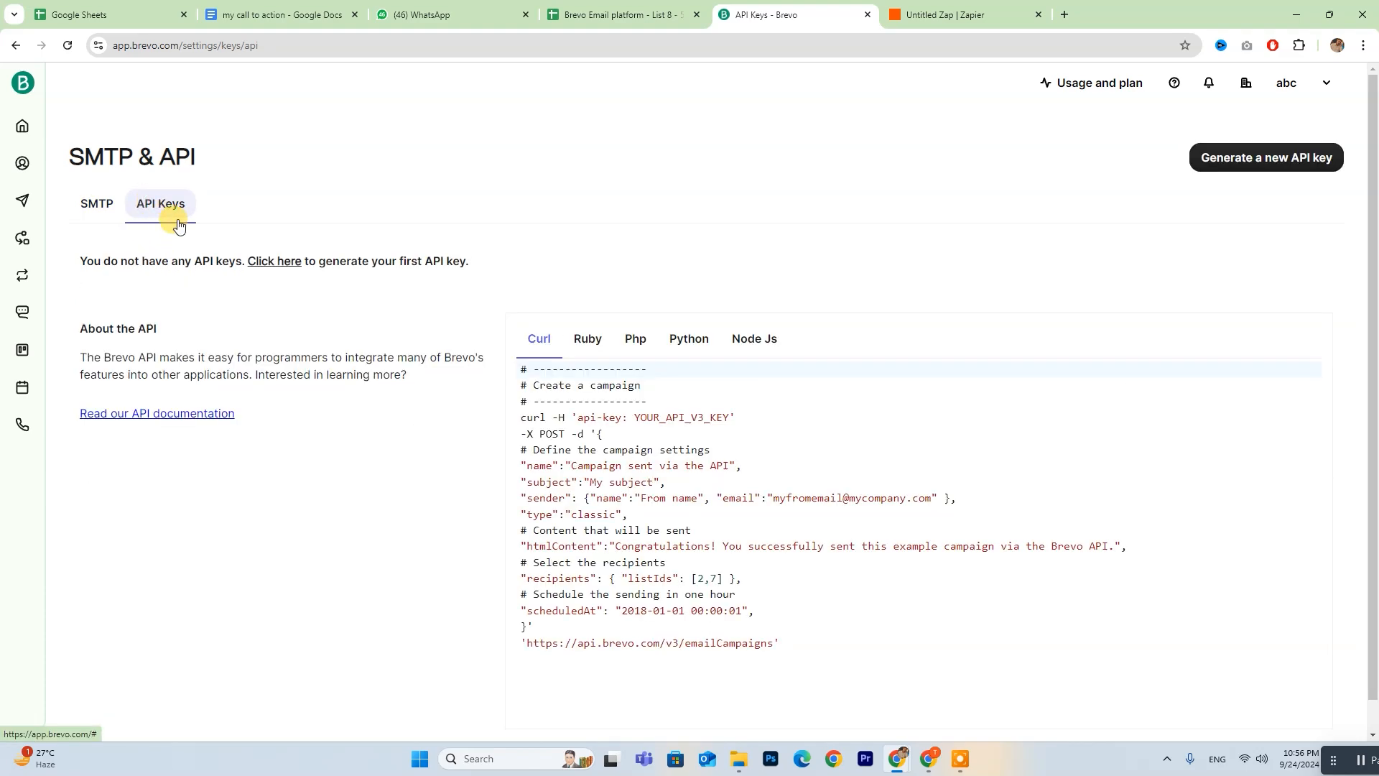
mouse_move(271, 258)
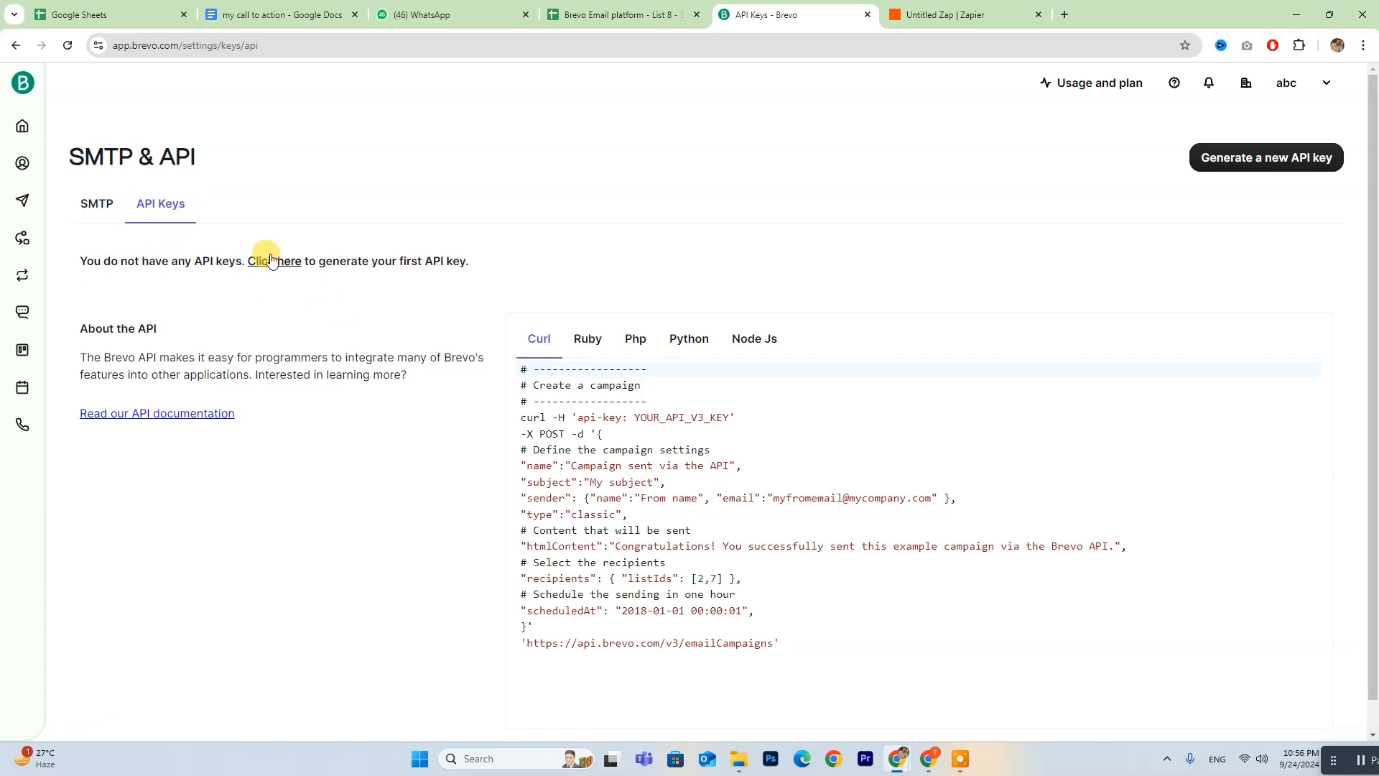
click(1265, 157)
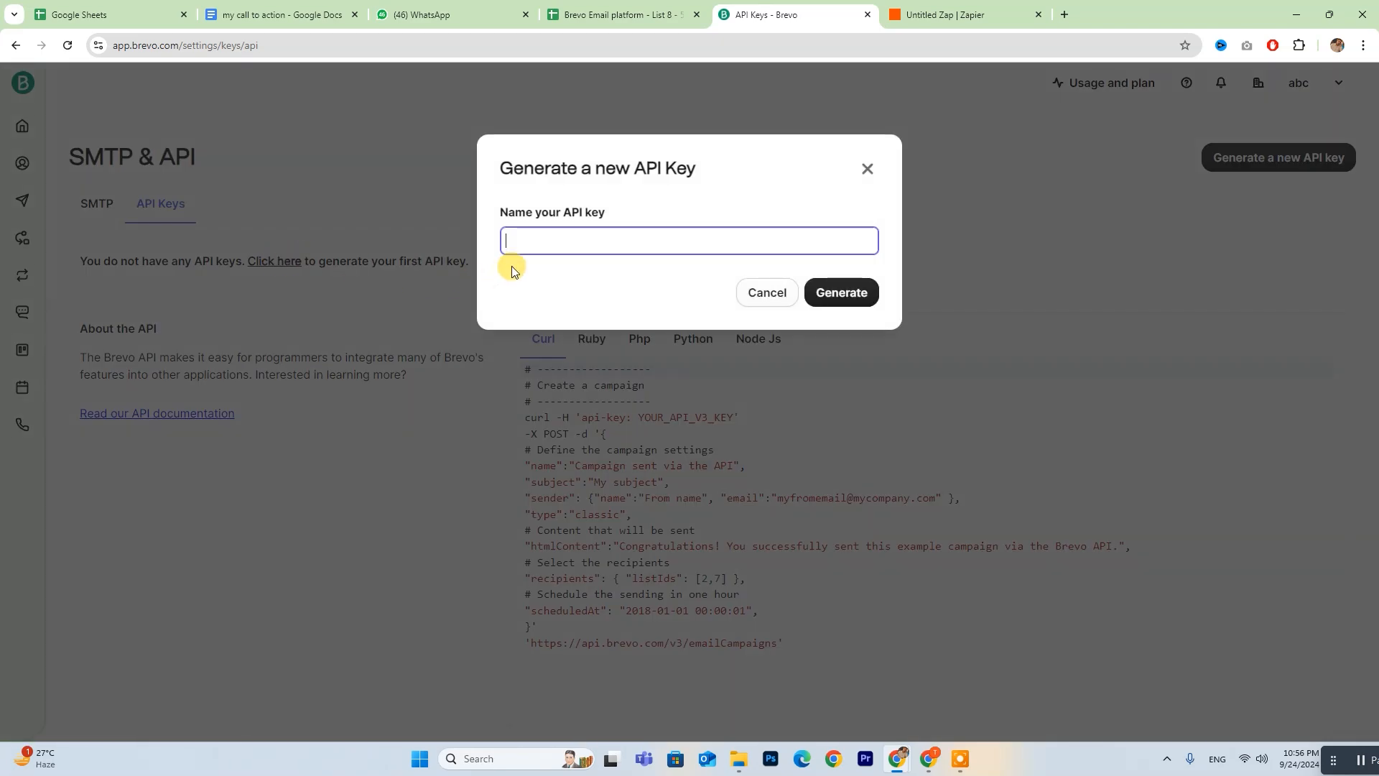
Step: Generate and copy a Brevo API key named 'buble', then return to Zapier
text(buble)
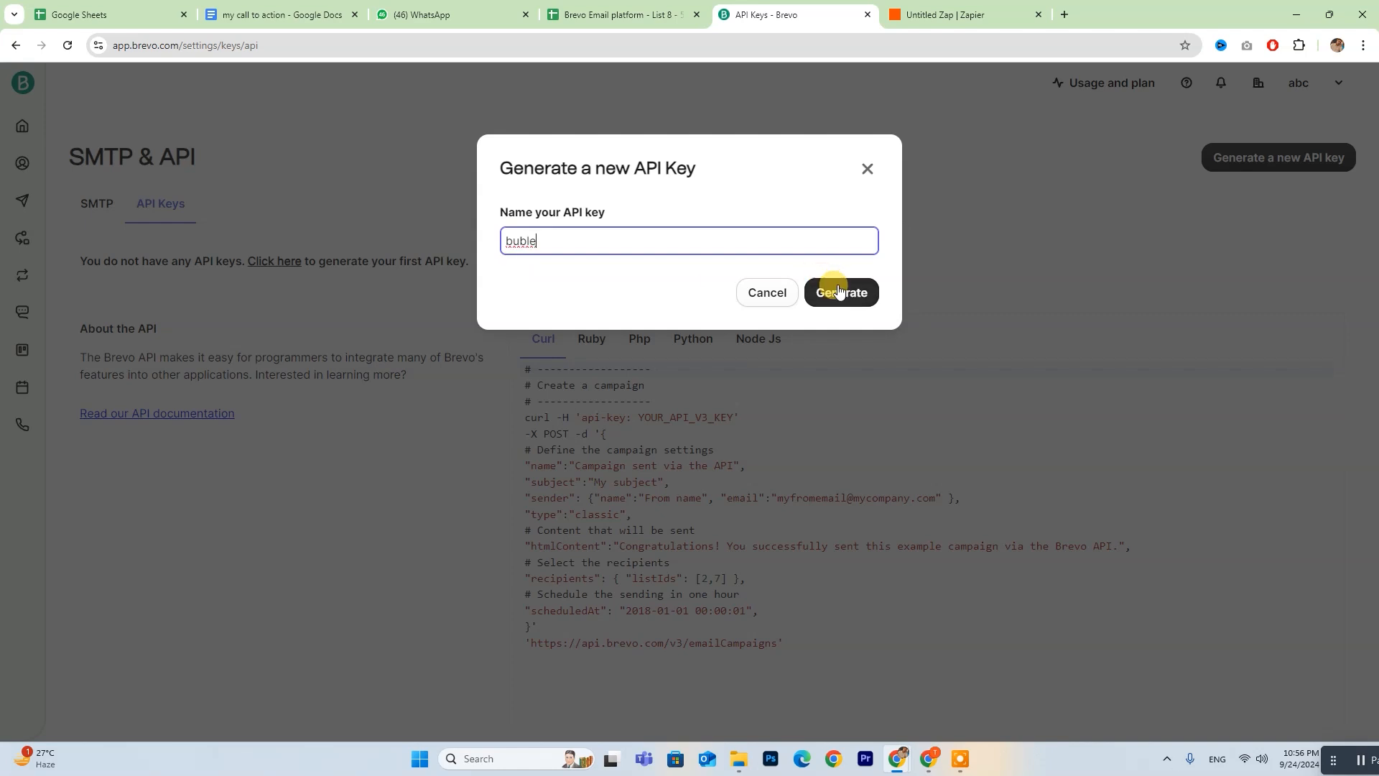
click(839, 292)
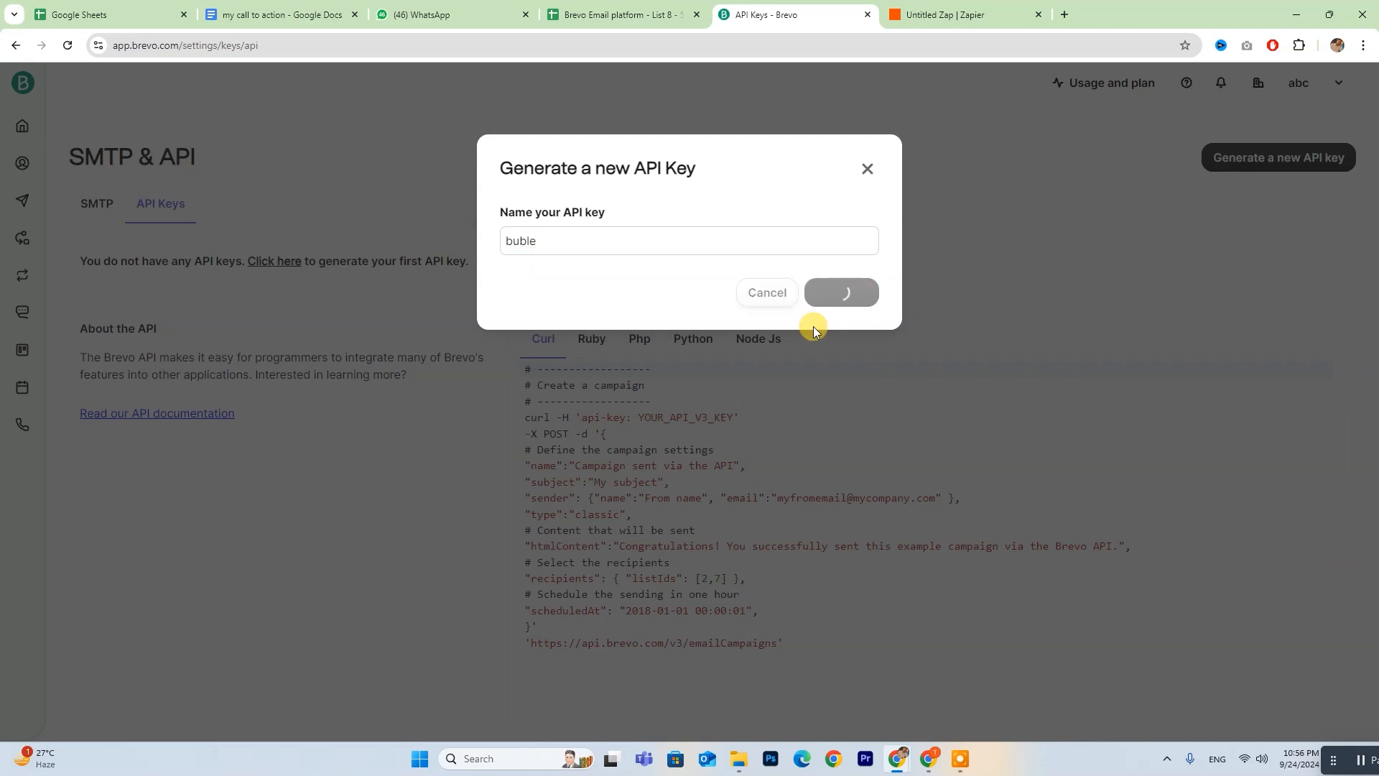
click(839, 292)
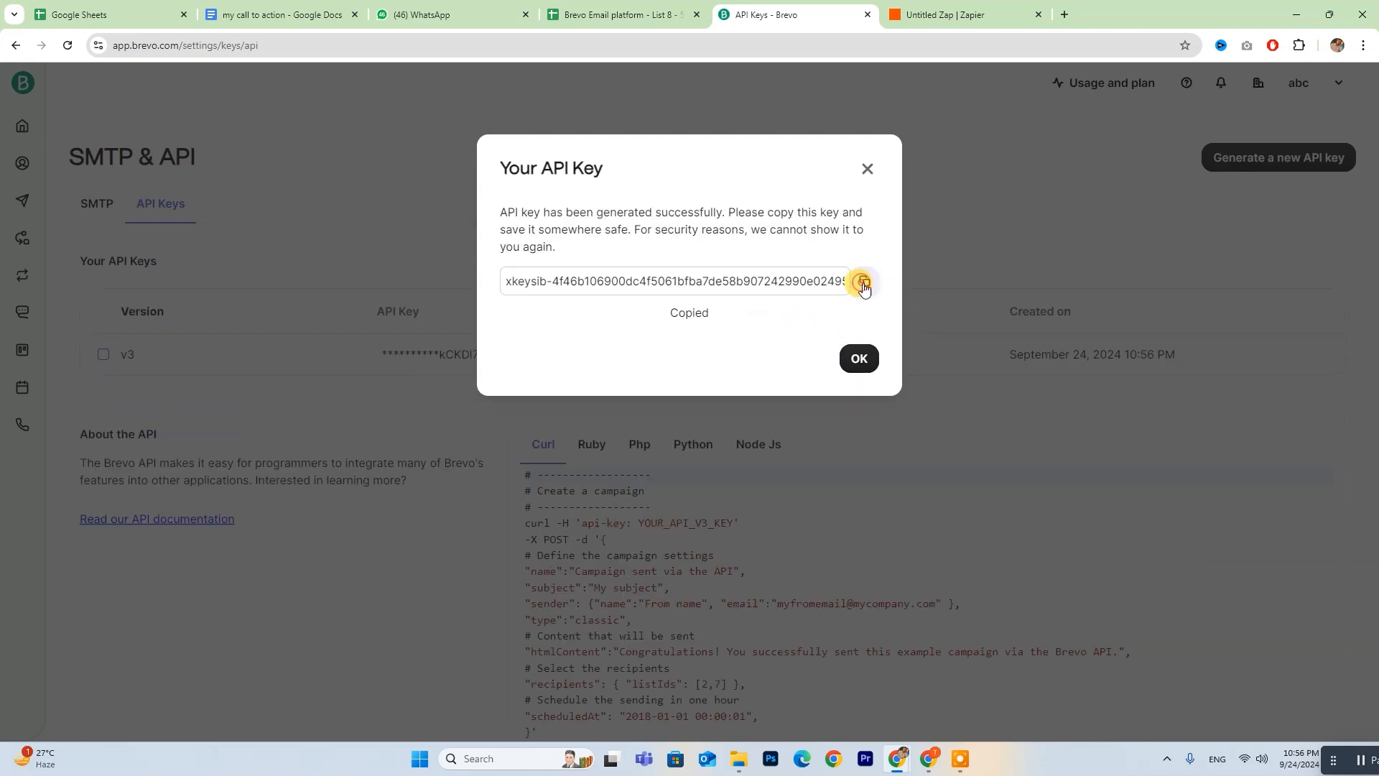
click(858, 357)
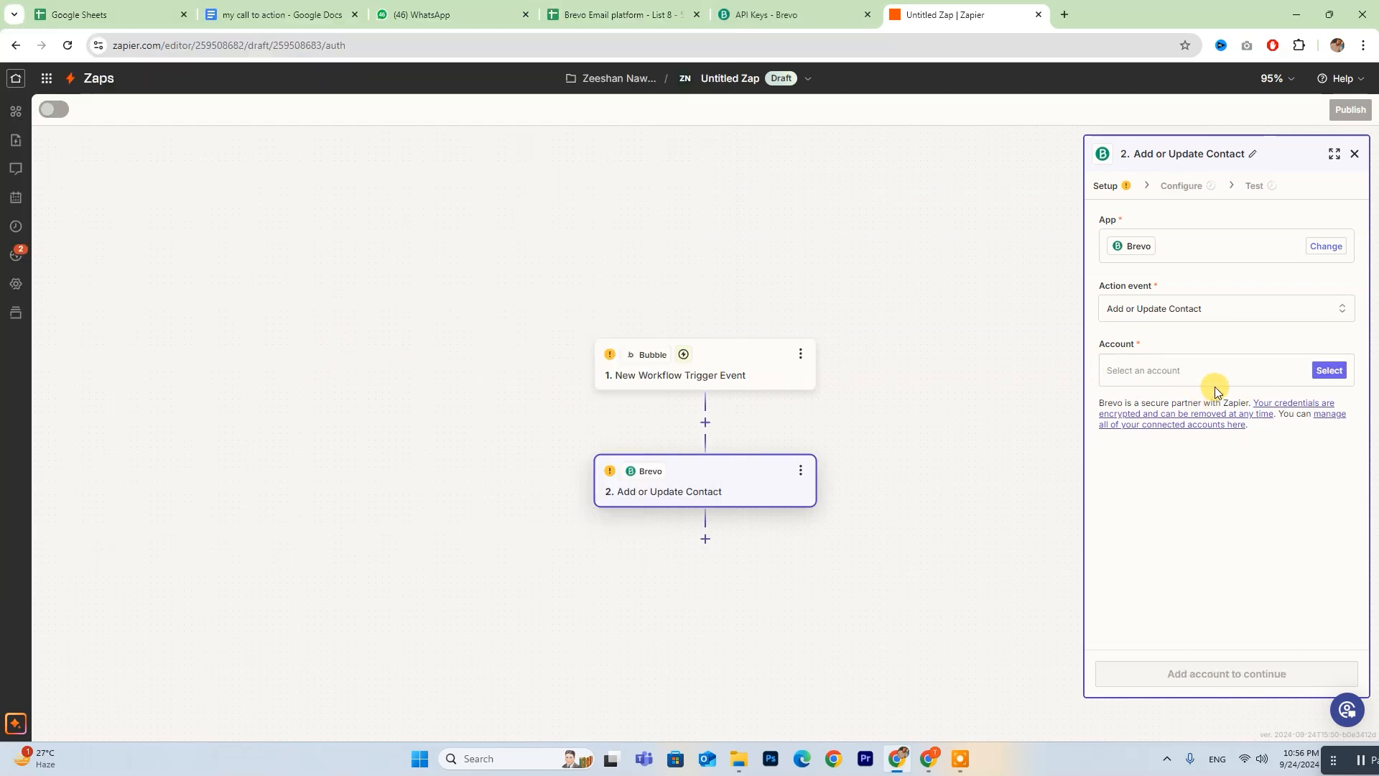
Step: Open the Bubble New Workflow Trigger Event step and start Bubble account sign-in
click(704, 364)
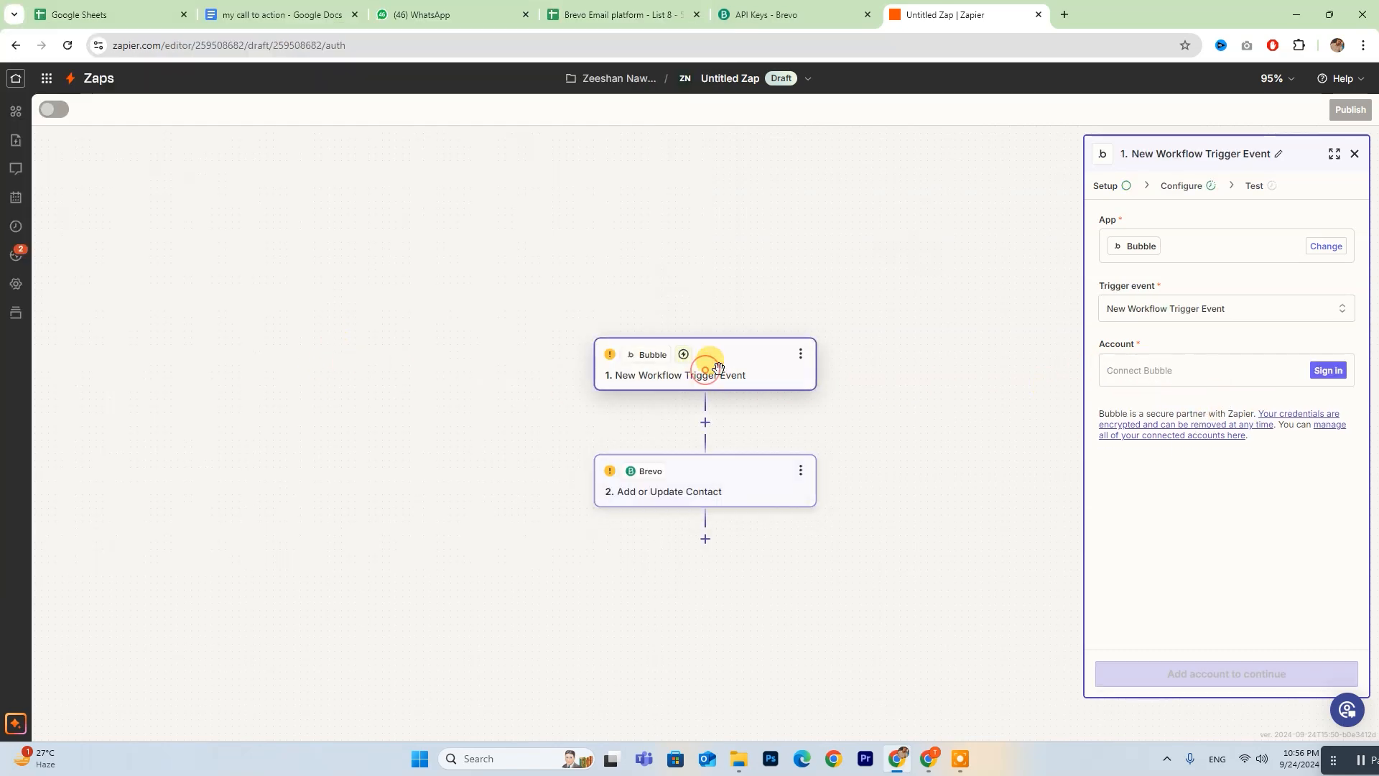
click(1327, 370)
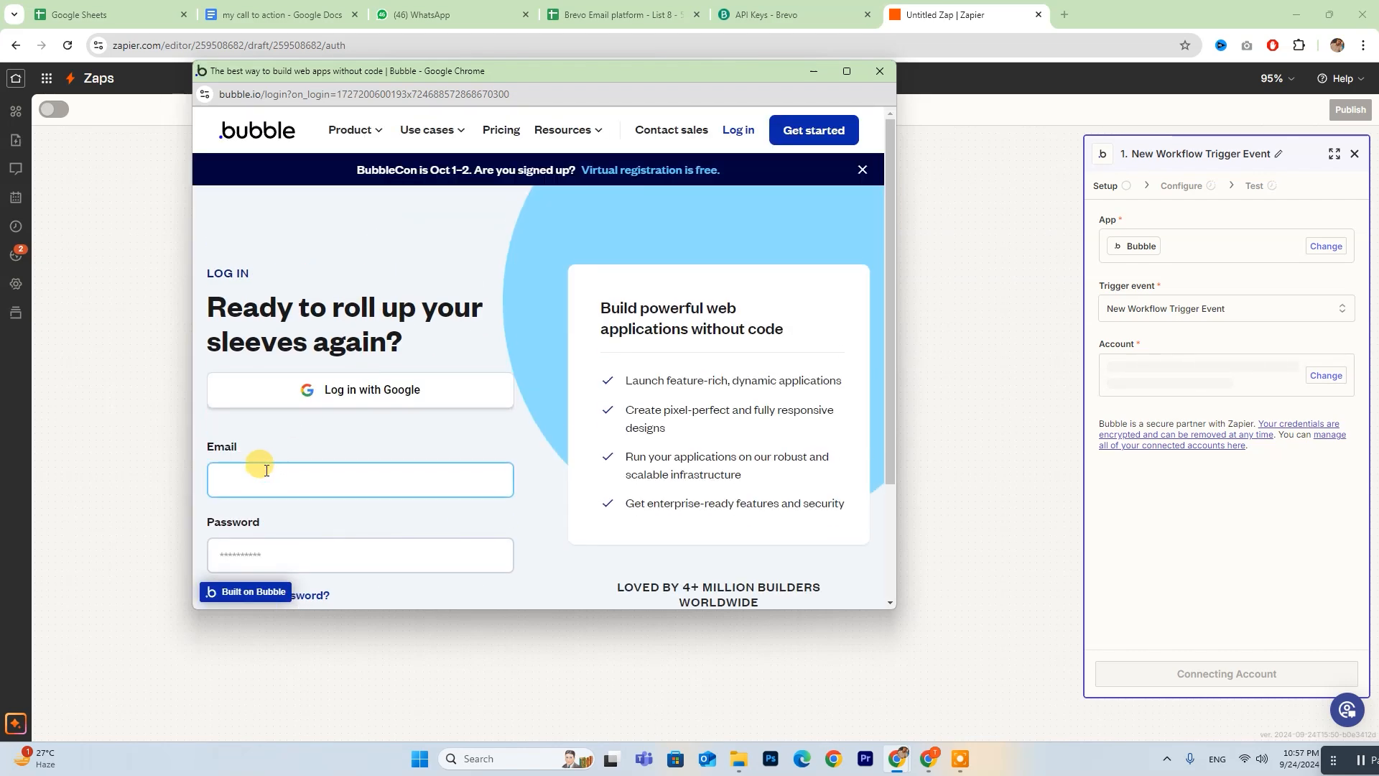
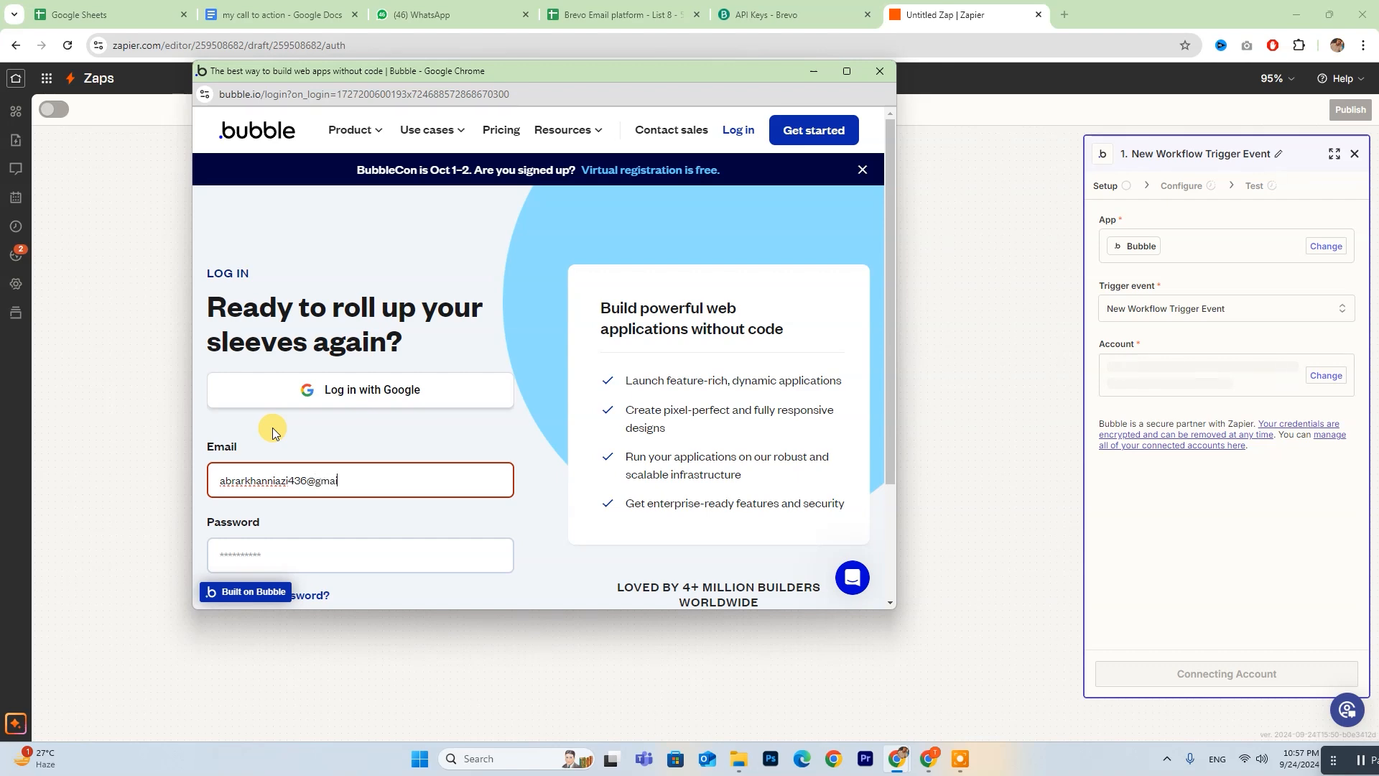
Step: Enter the Bubble email and password in the login popup and log in
right_click(264, 553)
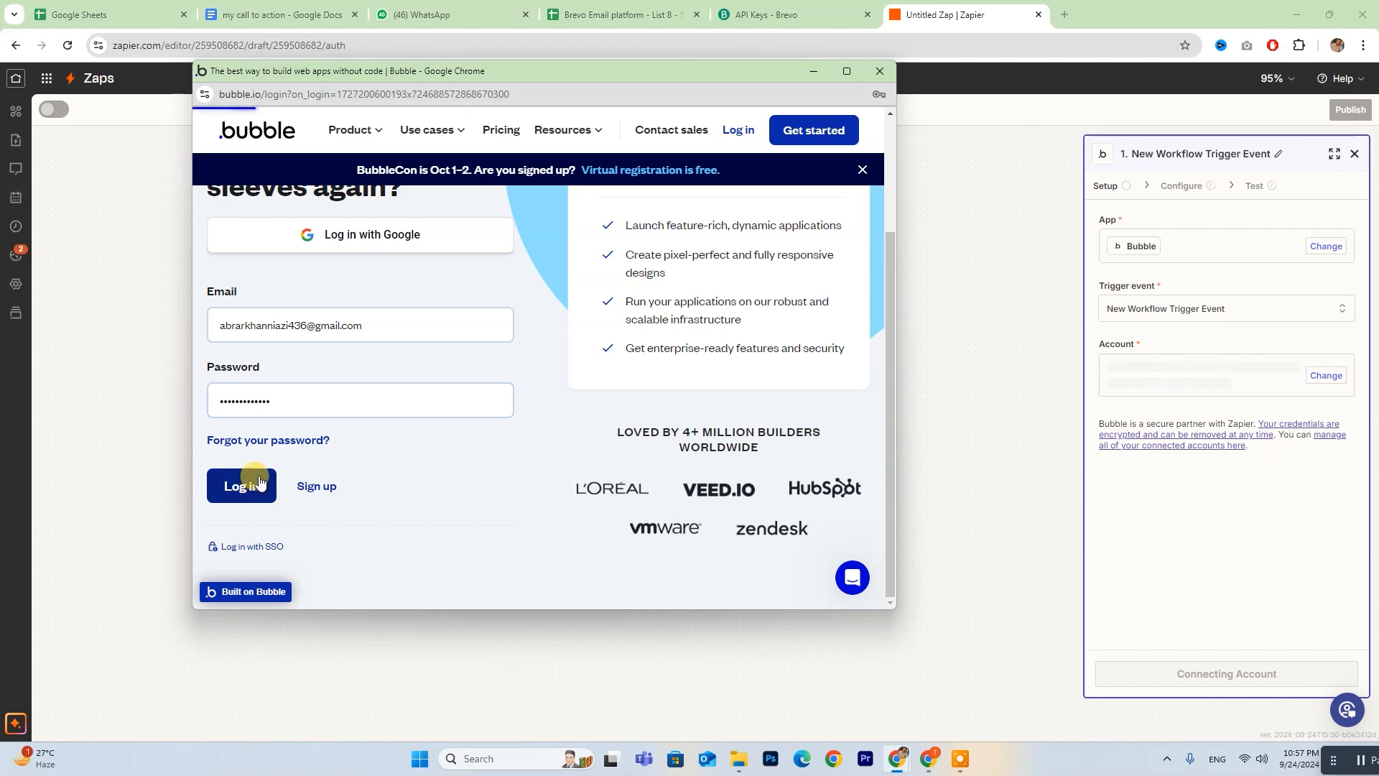
click(239, 485)
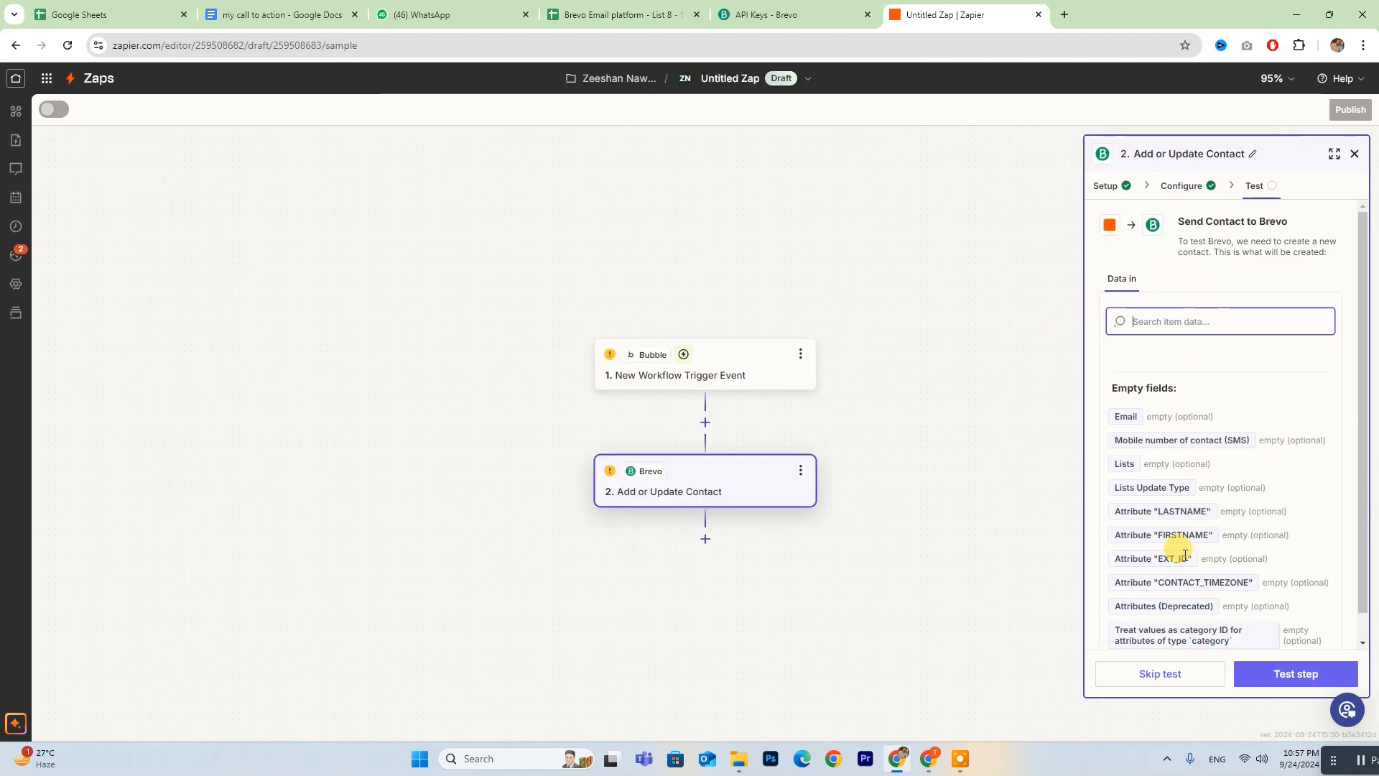
Step: Skip the Brevo Add or Update Contact test and switch to the Brevo dashboard
scroll(up, 3)
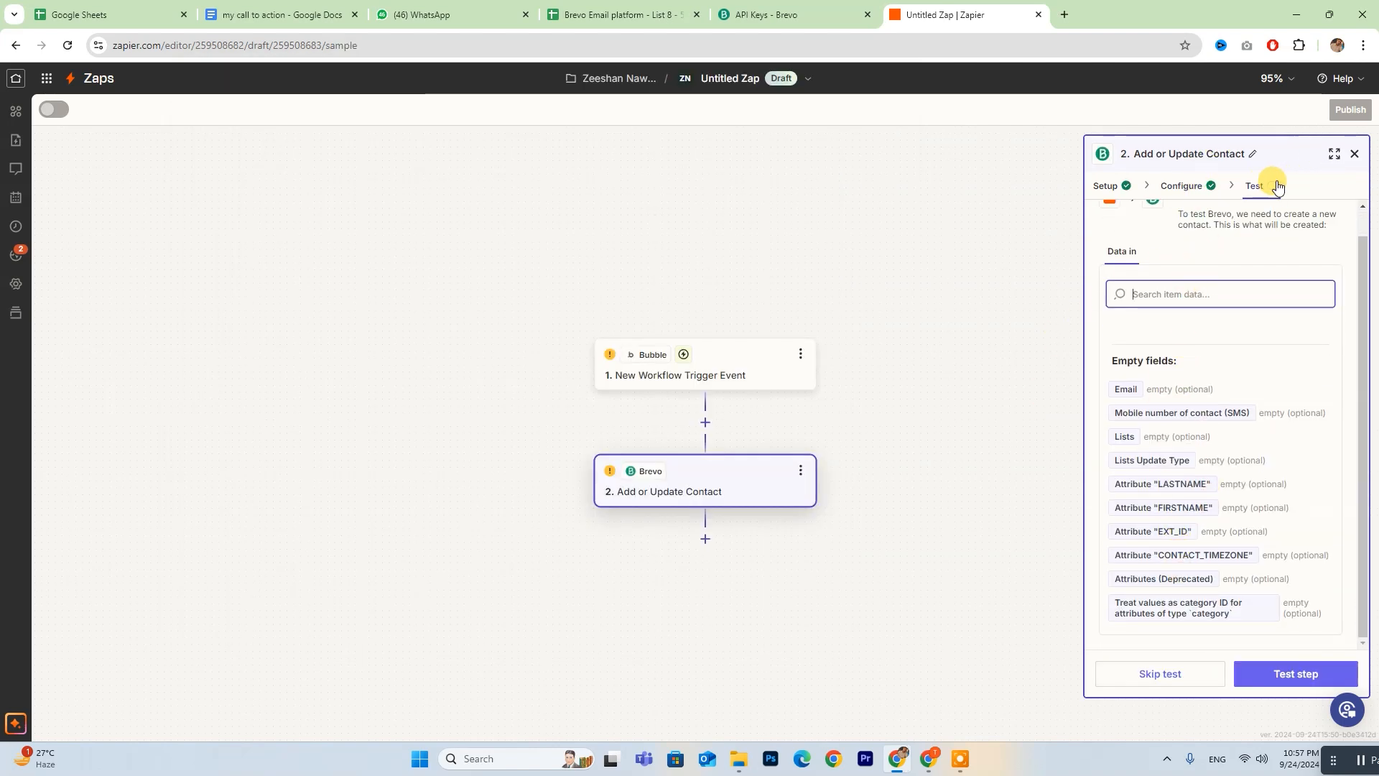
click(1294, 673)
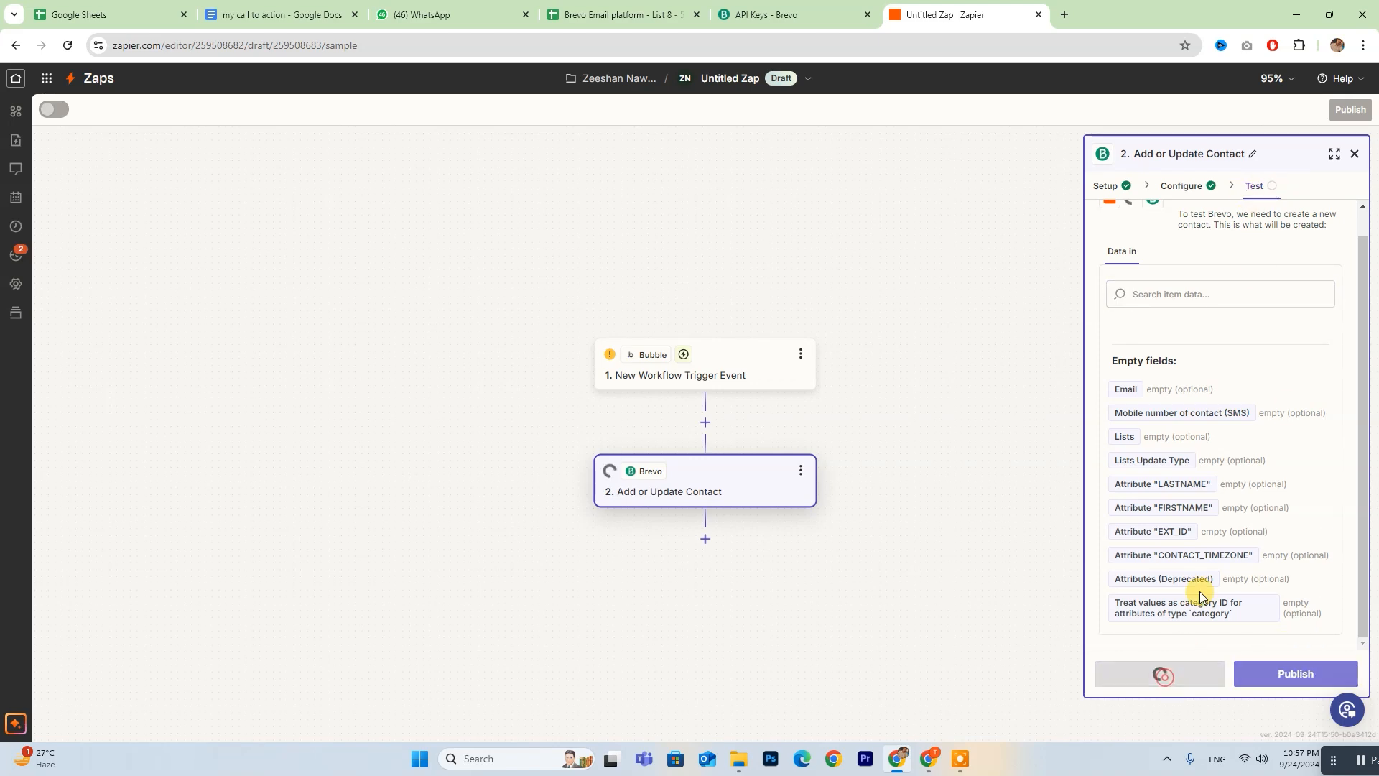
click(1160, 674)
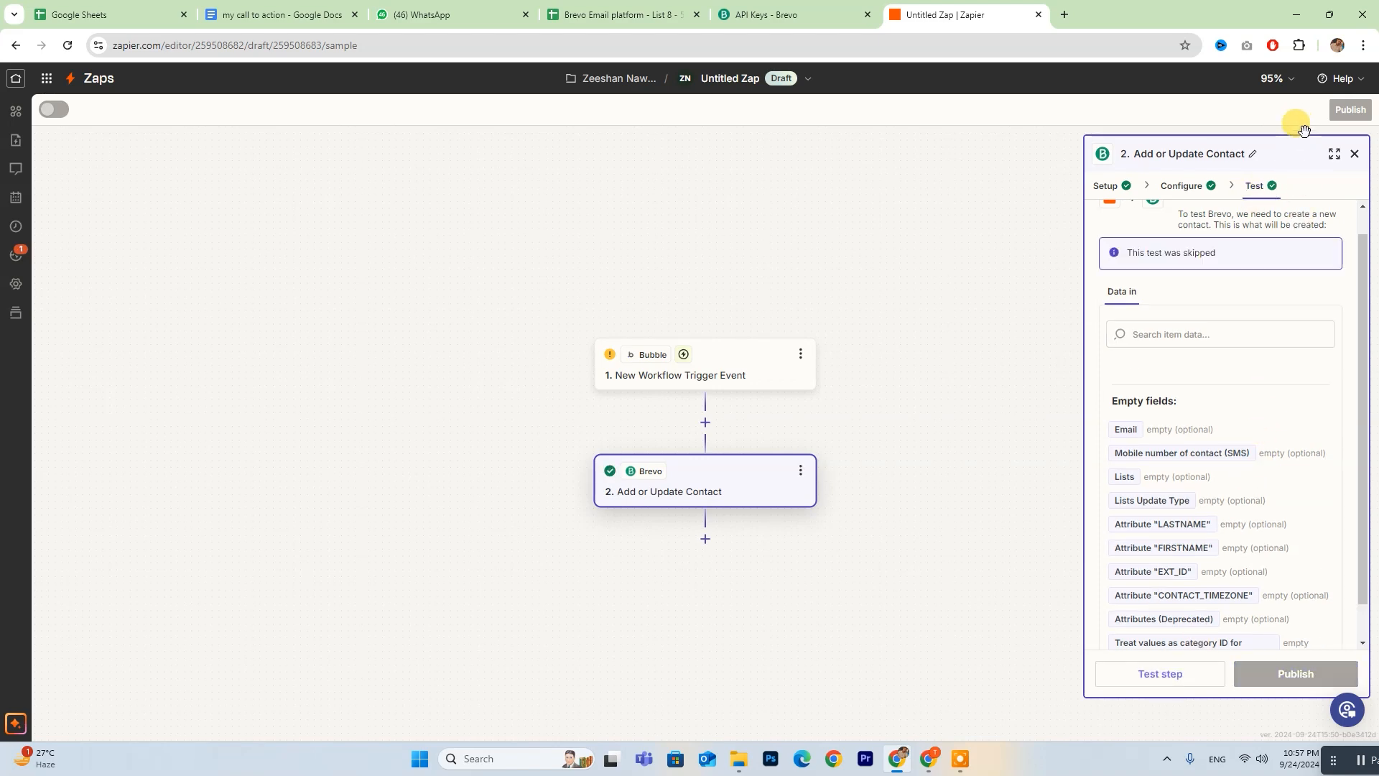
mouse_move(1337, 153)
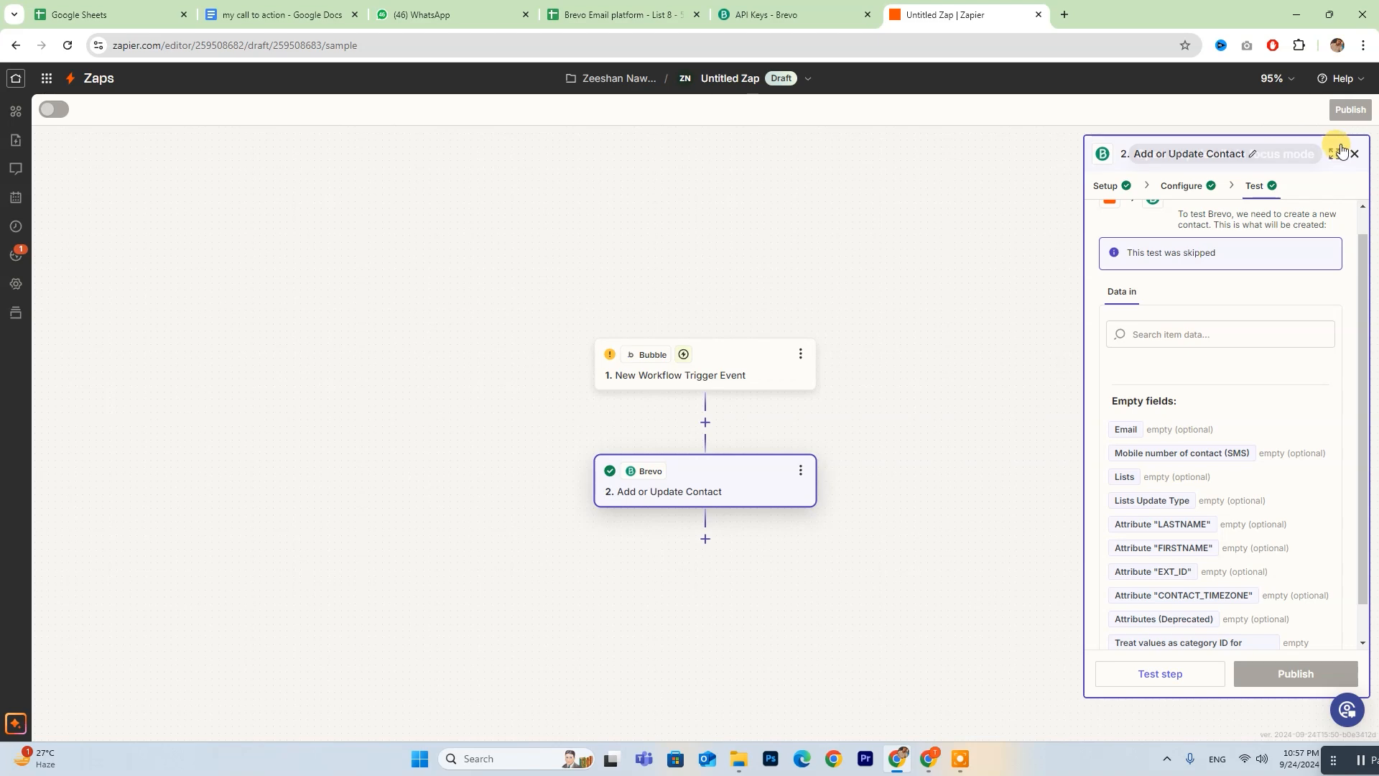
mouse_move(1329, 123)
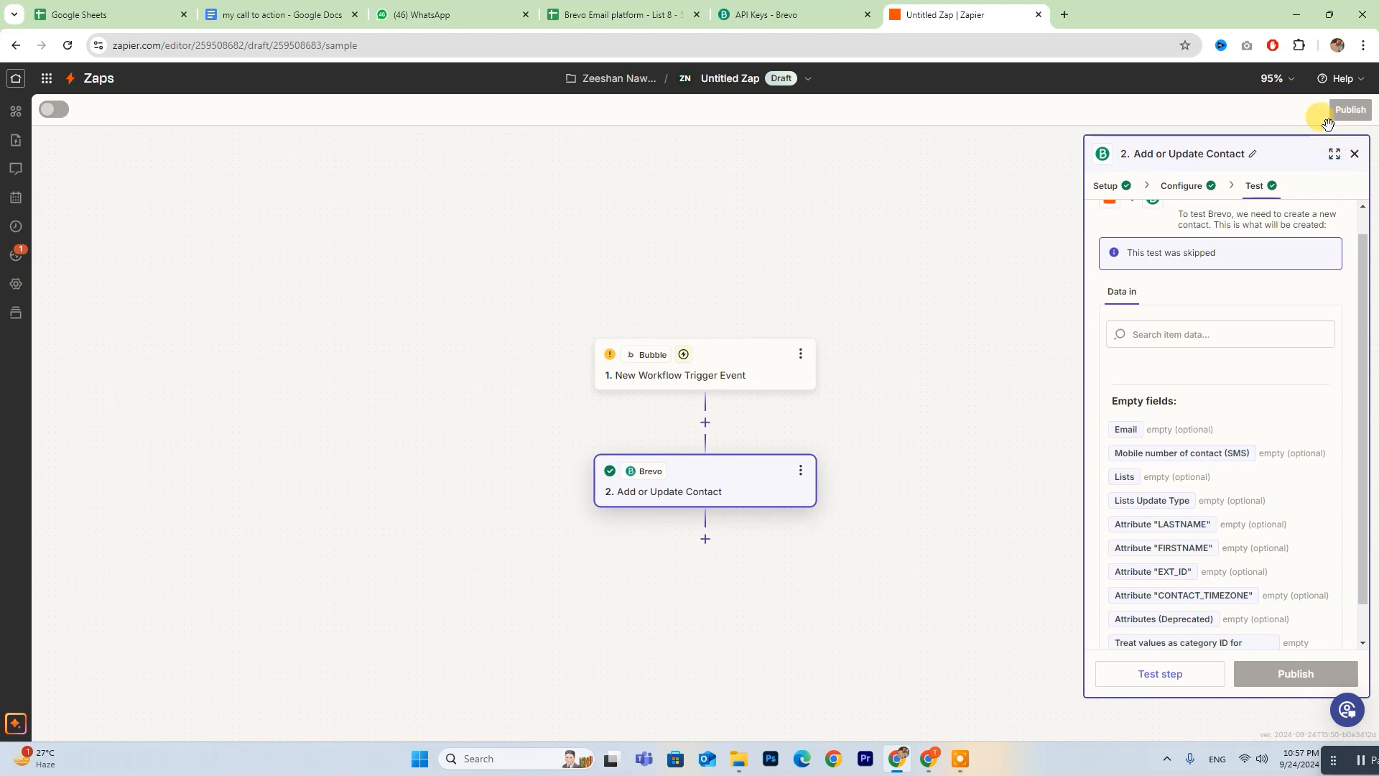
click(789, 15)
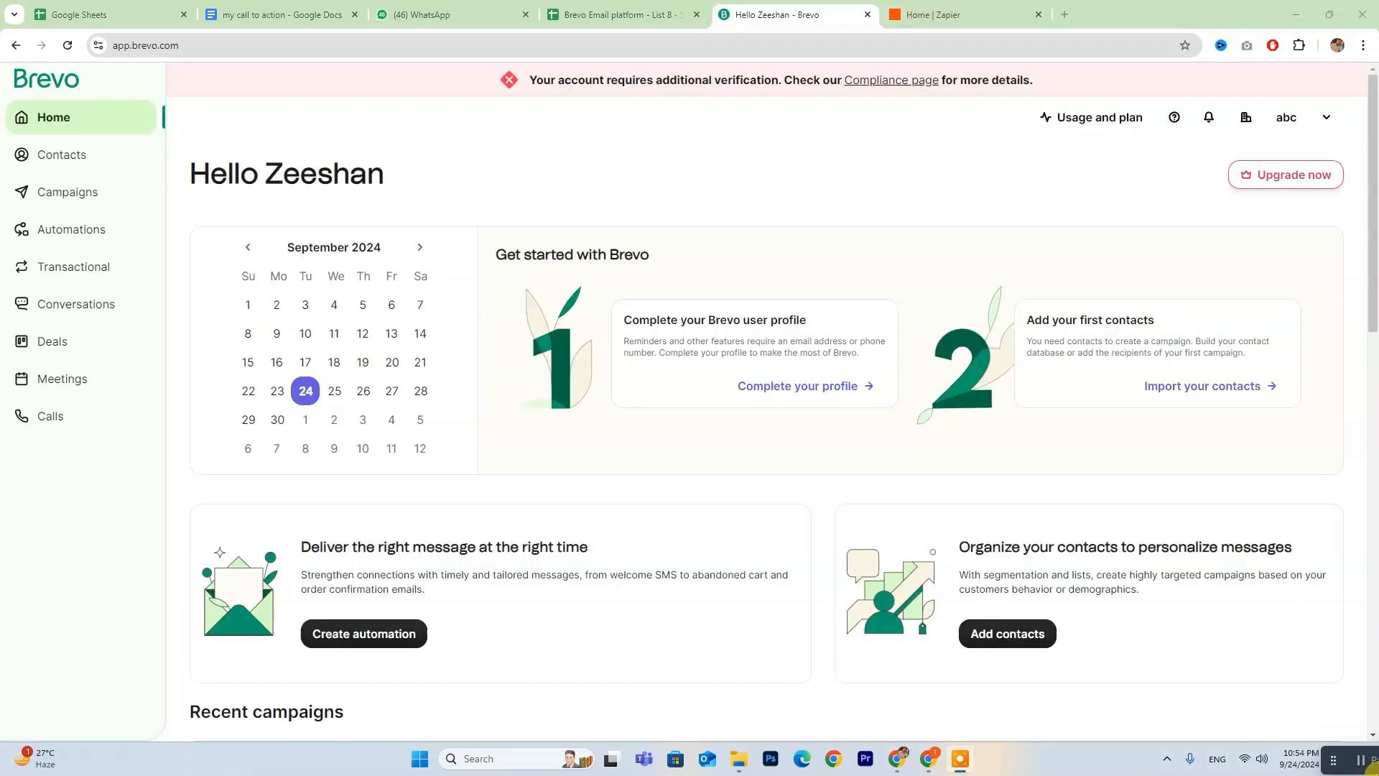